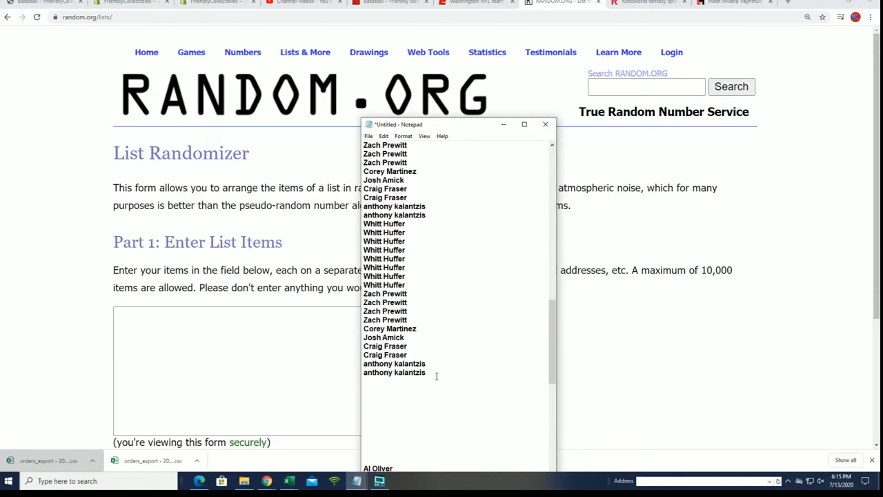
- Select all the owner names in Notepad for copying
{"action": "key", "text": "ctrl+a"}
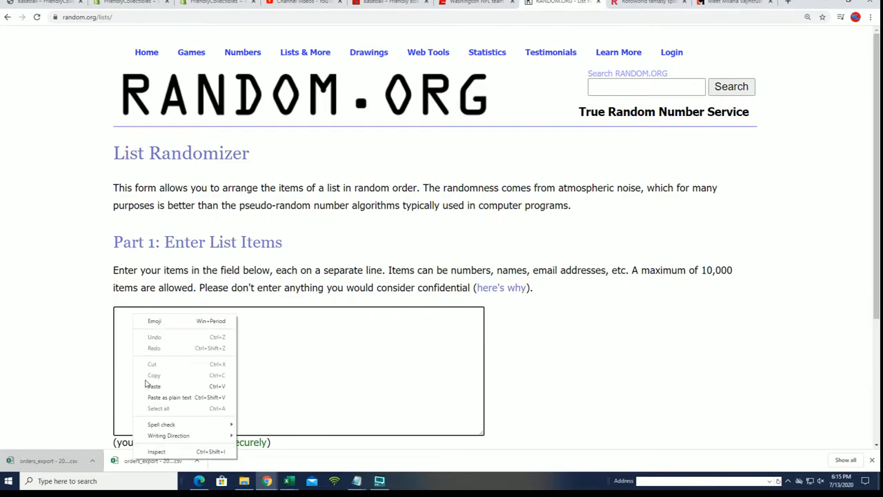
- Paste the 108 owner names, randomize them, then reshuffle with Again! five more times
{"action": "left_click", "coordinate": [154, 385]}
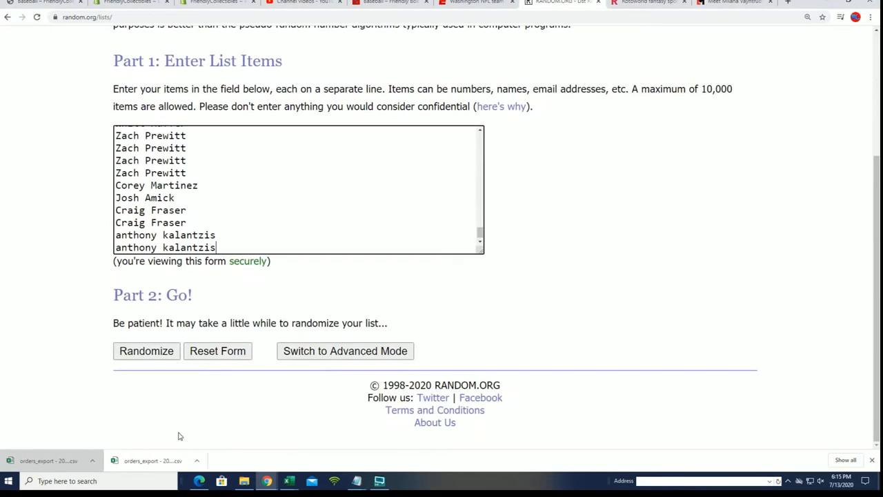
{"action": "left_click", "coordinate": [146, 351]}
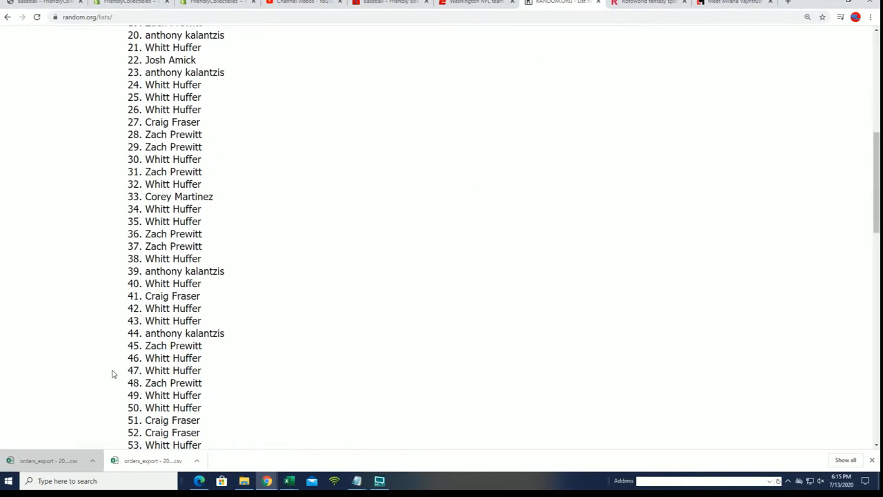
{"action": "scroll", "scroll_direction": "down", "scroll_amount": 3}
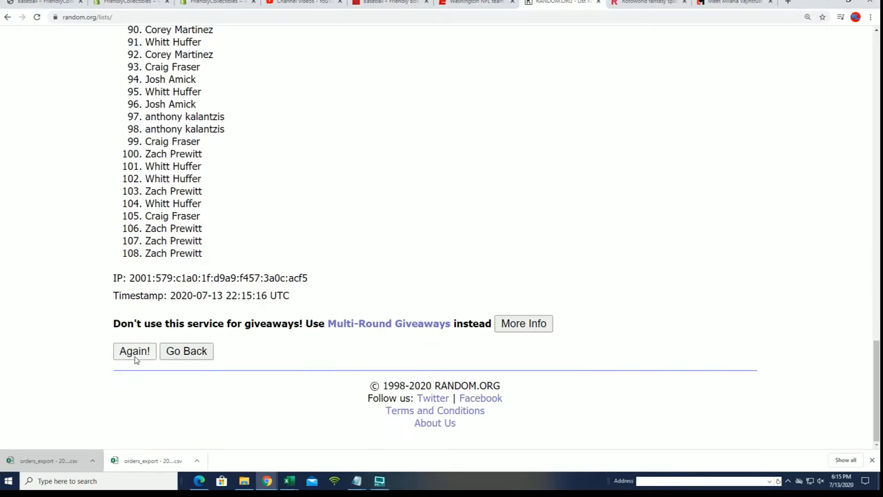
{"action": "left_click", "coordinate": [134, 350]}
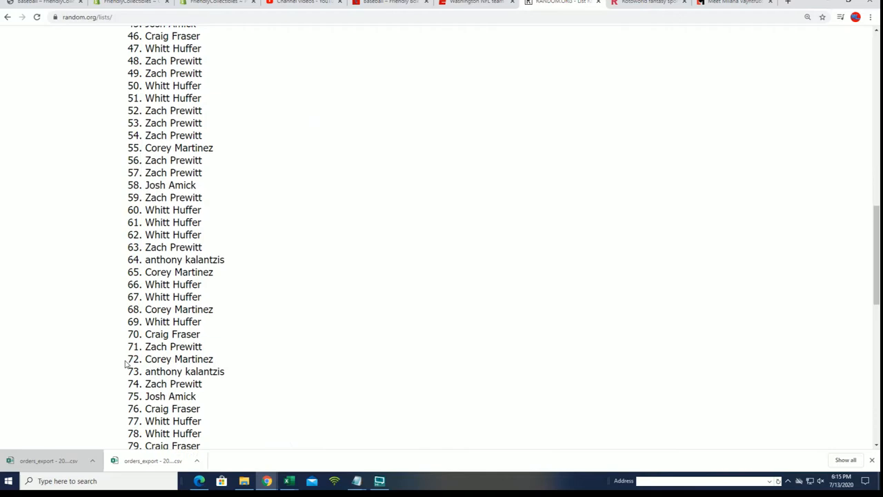
{"action": "scroll", "scroll_direction": "up", "scroll_amount": 3}
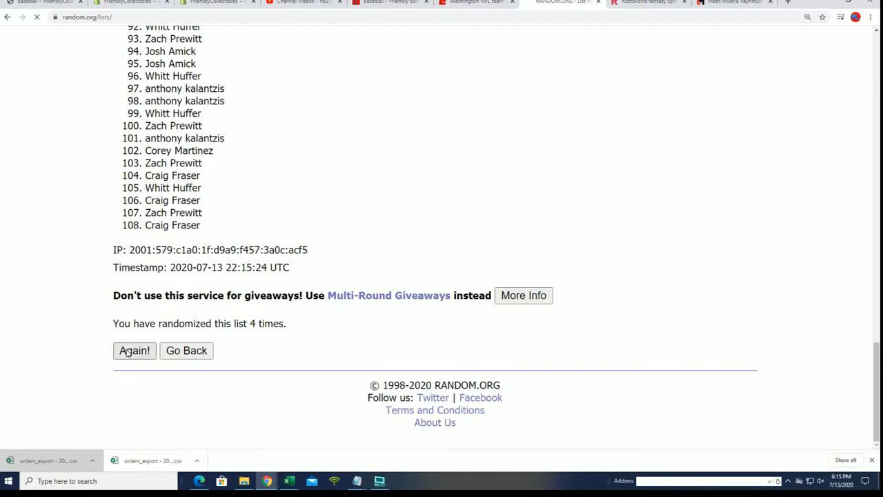
{"action": "left_click", "coordinate": [134, 351]}
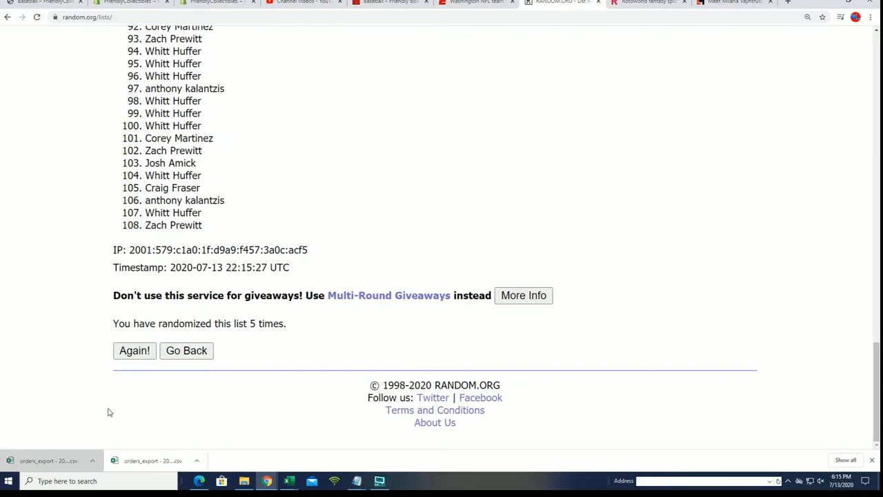
{"action": "left_click", "coordinate": [134, 350]}
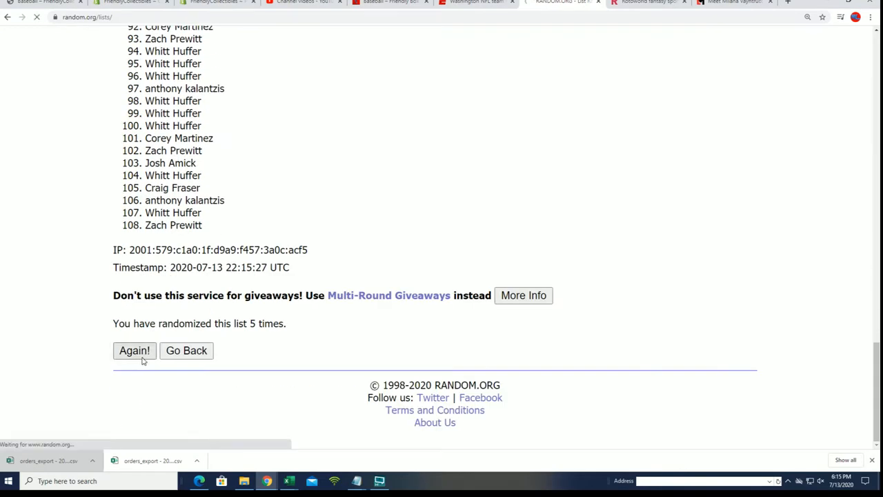
{"action": "left_click", "coordinate": [133, 350]}
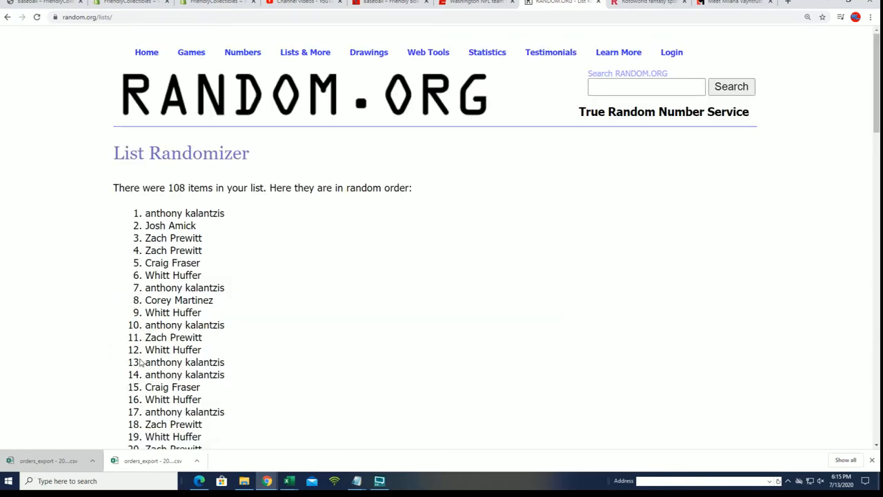
{"action": "scroll", "scroll_direction": "down", "scroll_amount": 3}
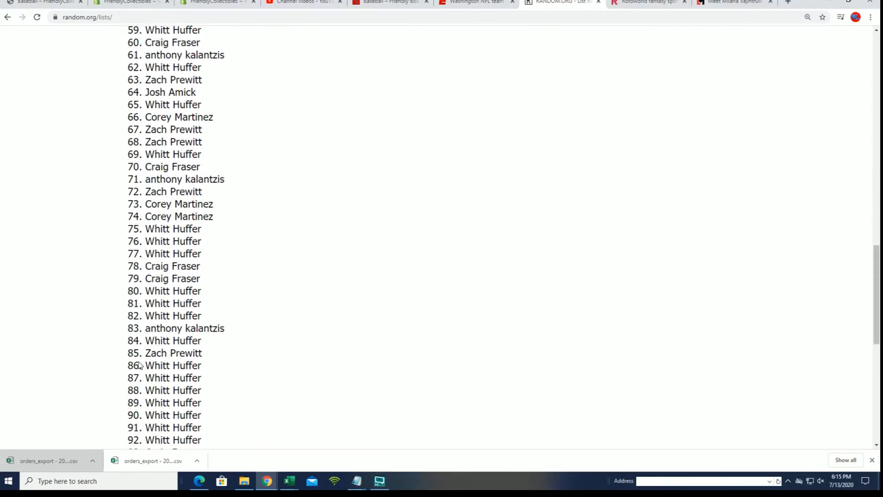
{"action": "scroll", "scroll_direction": "down", "scroll_amount": 3}
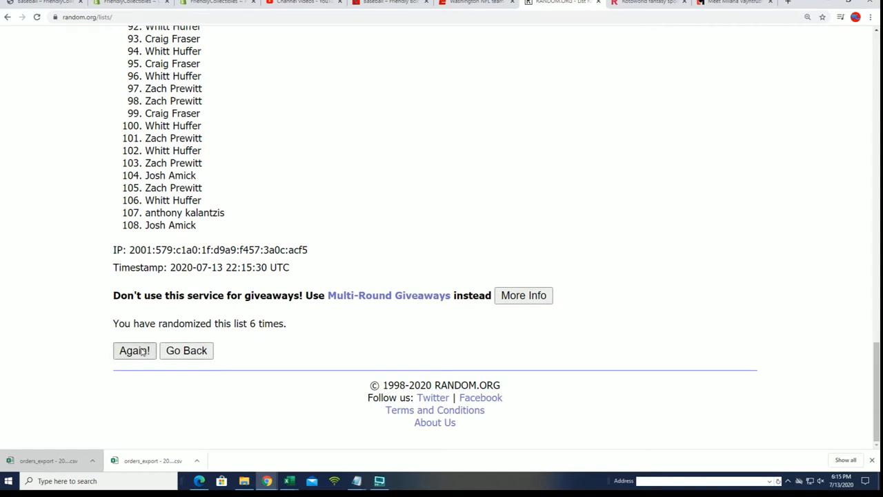
{"action": "left_click", "coordinate": [134, 351]}
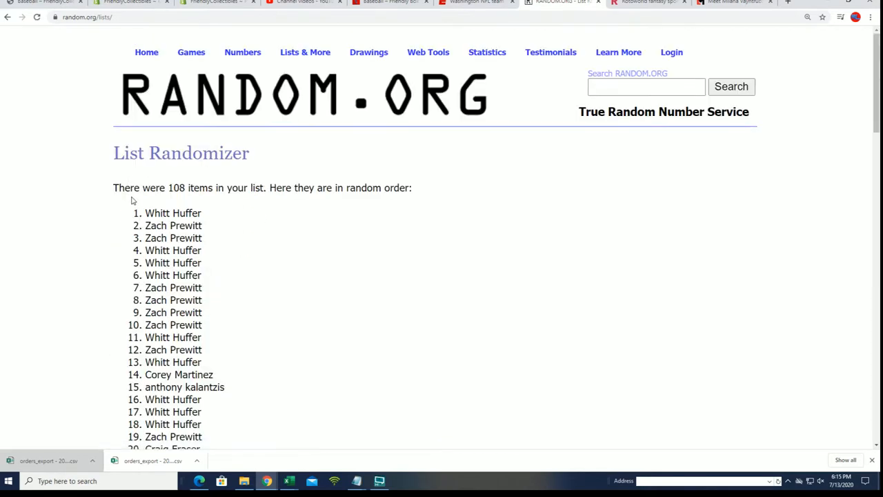
- Scroll through the final randomized list from item 1 to 108 to copy it
{"action": "scroll", "scroll_direction": "down", "scroll_amount": 3}
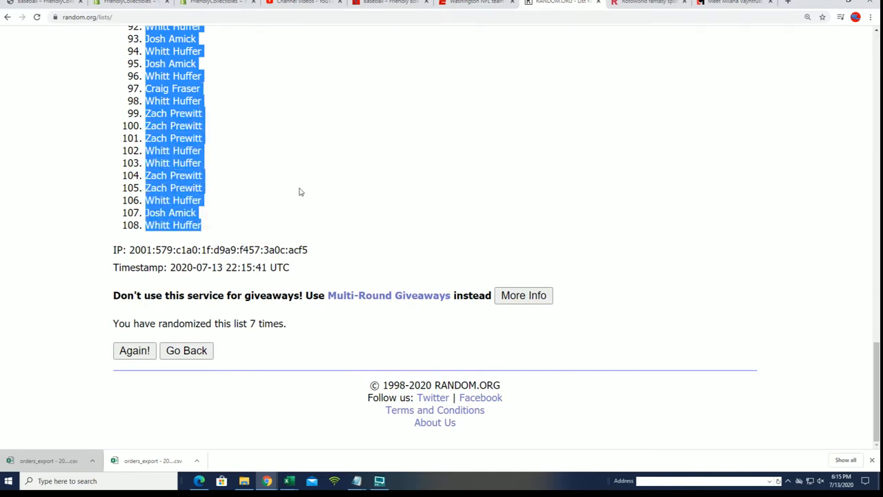
{"action": "scroll", "scroll_direction": "up", "scroll_amount": 3}
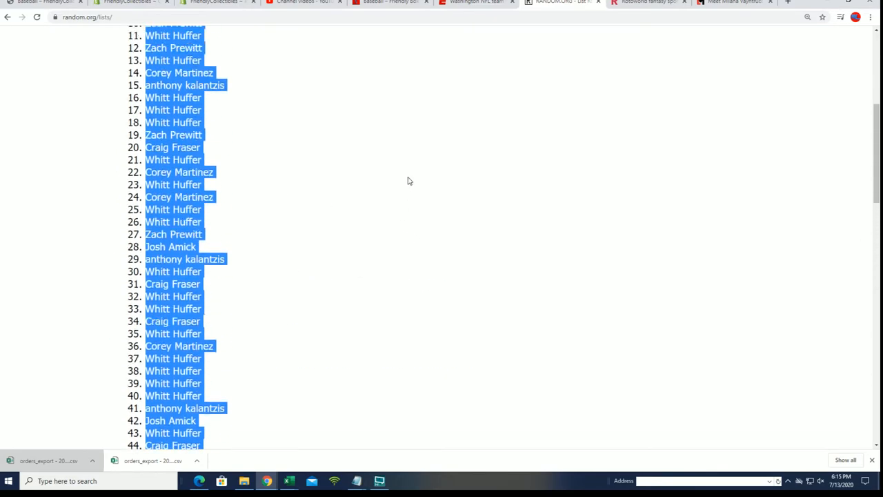
{"action": "scroll", "scroll_direction": "up", "scroll_amount": 3}
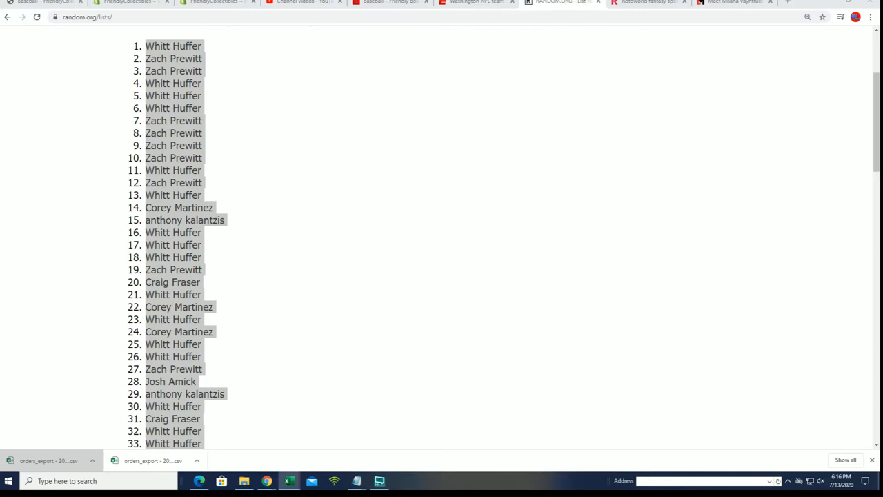
- Paste the randomized owner names into cell A2 under the OWNERS heading, keeping source formatting
{"action": "left_click", "coordinate": [289, 481]}
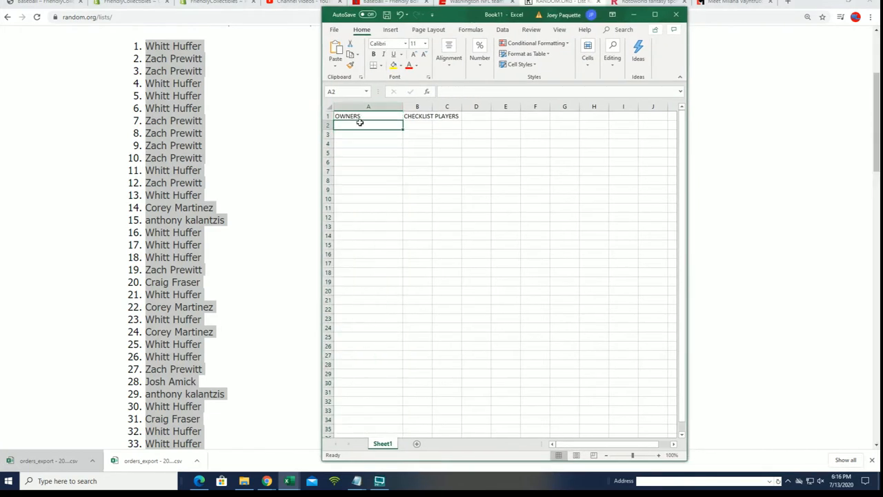
{"action": "right_click", "coordinate": [359, 122]}
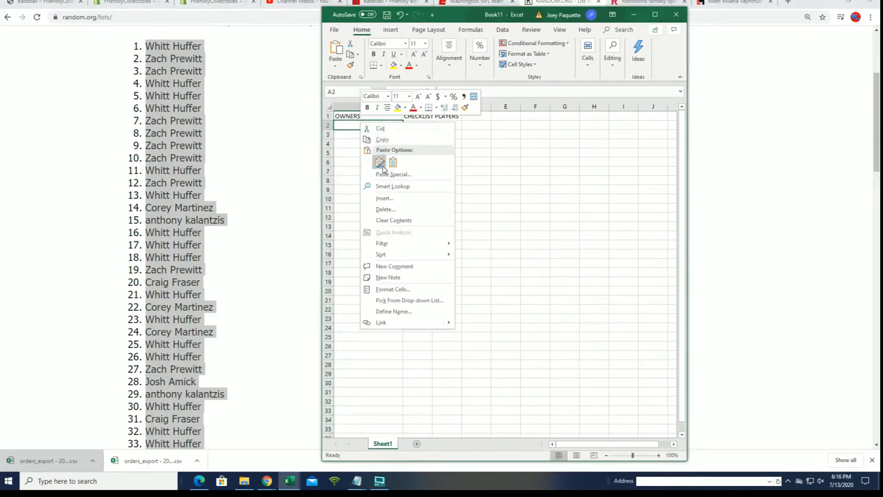
{"action": "left_click", "coordinate": [378, 162]}
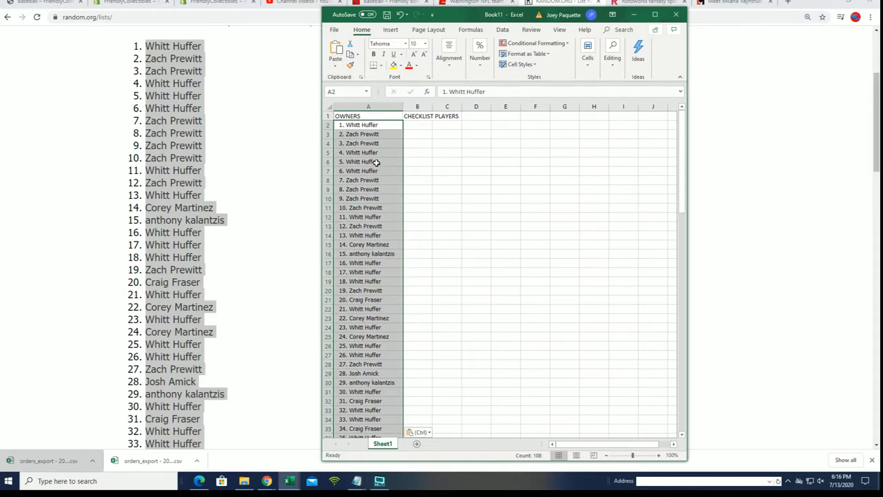
{"action": "mouse_move", "coordinate": [422, 113]}
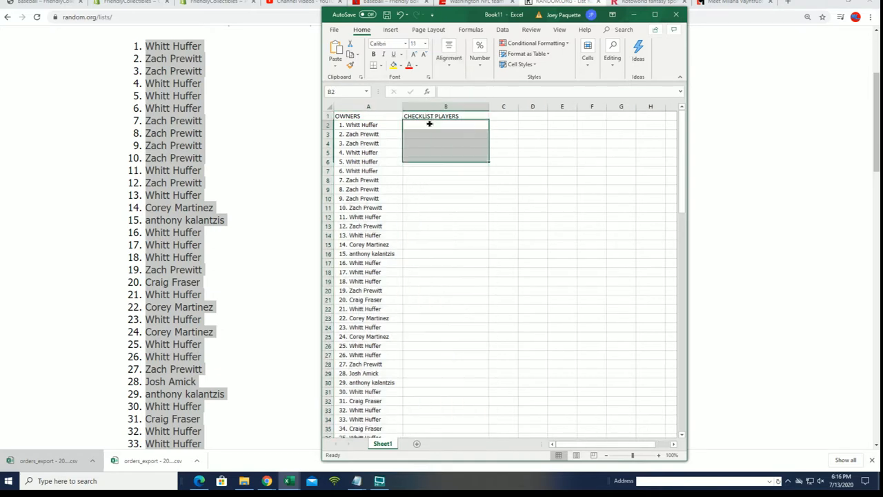
{"action": "left_click", "coordinate": [445, 125]}
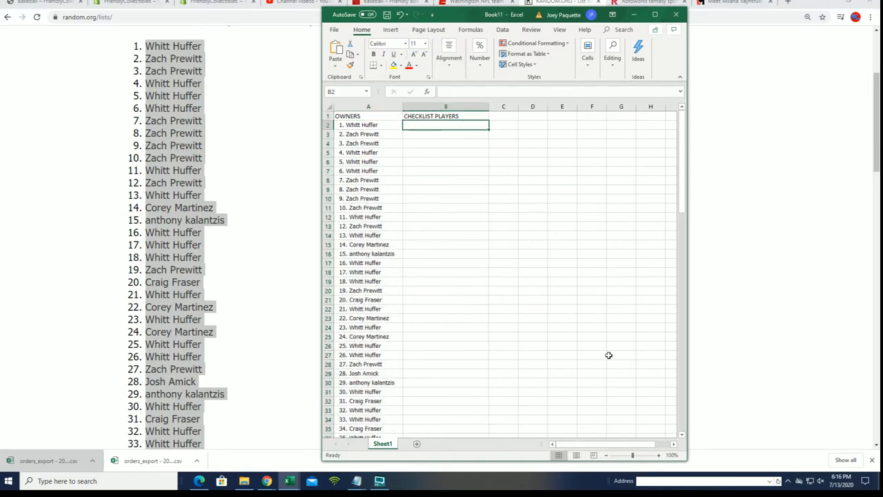
{"action": "left_click", "coordinate": [658, 455]}
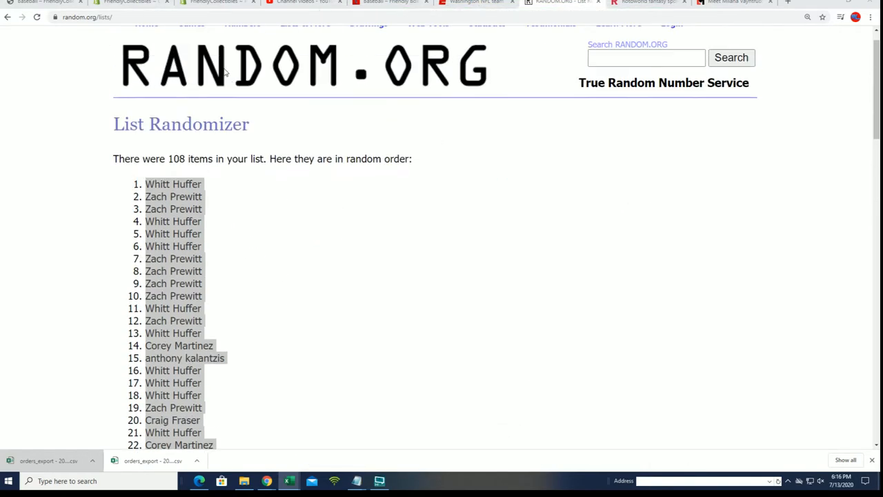
- Reopen List Randomizer and select the Notepad checklist from Carl Yazstremski to Will Clark
{"action": "left_click", "coordinate": [305, 51]}
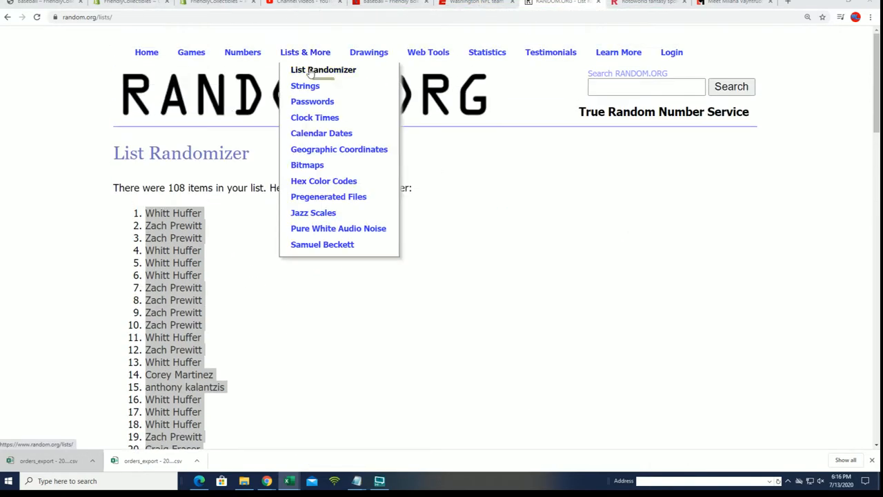
{"action": "left_click", "coordinate": [323, 70]}
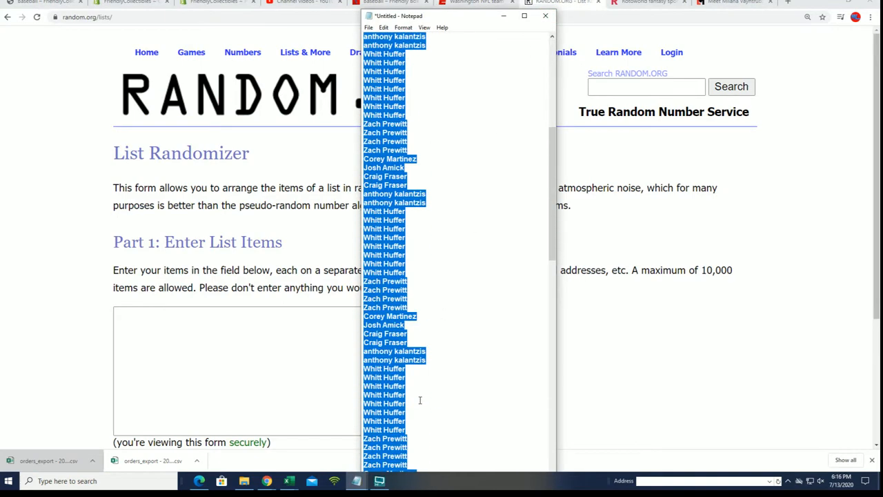
{"action": "scroll", "scroll_direction": "down", "scroll_amount": 3}
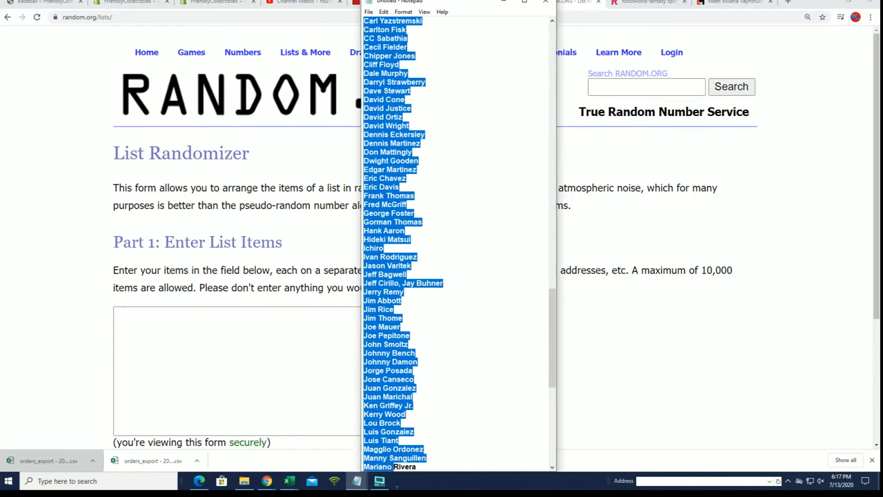
{"action": "scroll", "scroll_direction": "down", "scroll_amount": 3}
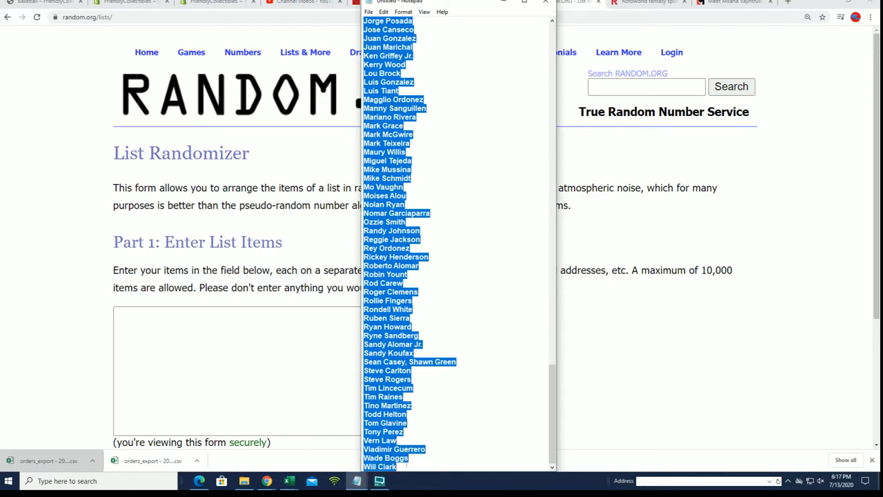
- Paste the 108 checklist player names, randomize them, and reshuffle repeatedly with Again!
{"action": "right_click", "coordinate": [407, 317]}
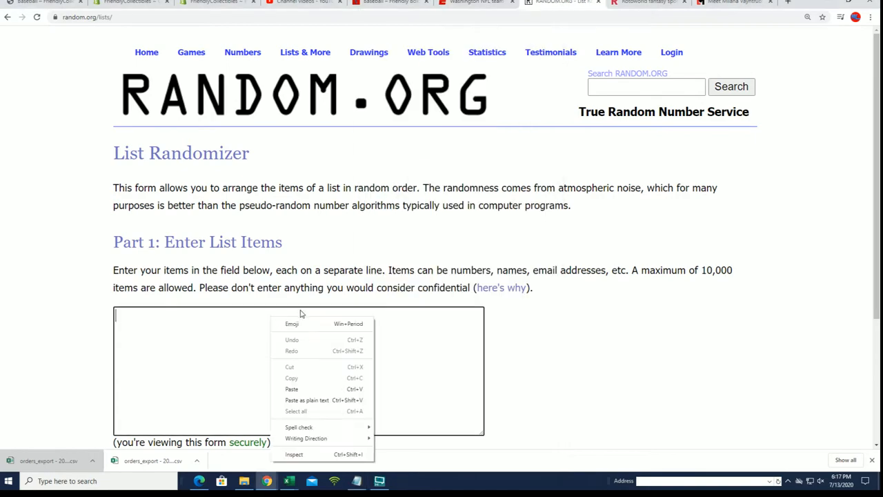
{"action": "left_click", "coordinate": [291, 388]}
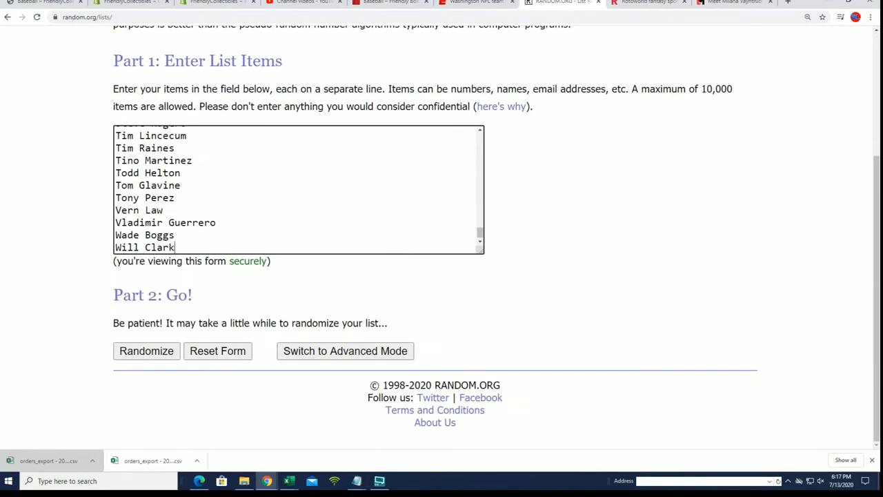
{"action": "left_click", "coordinate": [146, 350]}
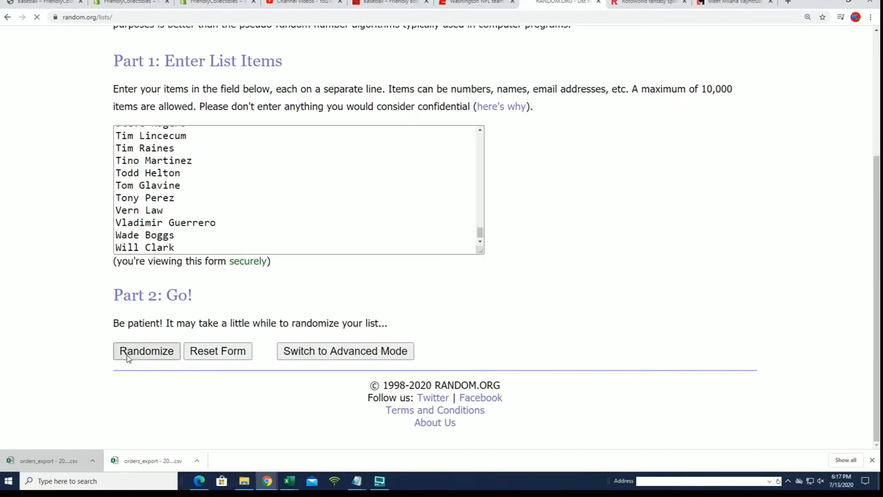
{"action": "left_click", "coordinate": [146, 351]}
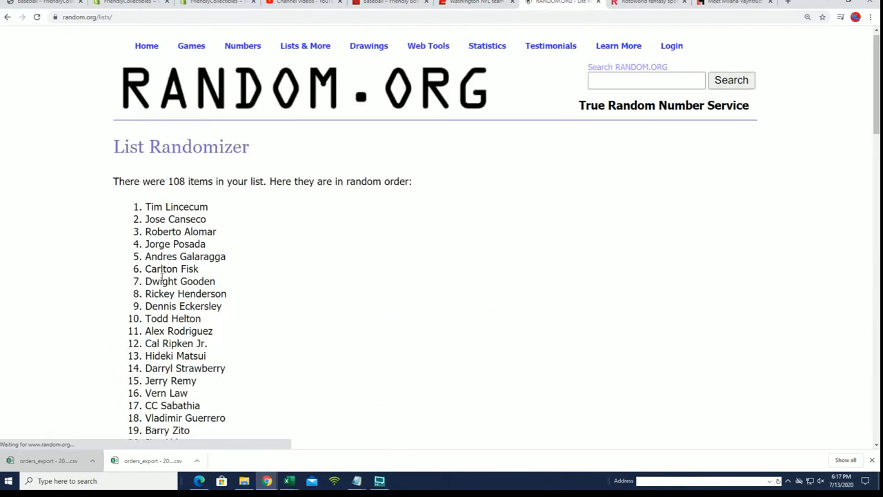
{"action": "scroll", "scroll_direction": "down", "scroll_amount": 3}
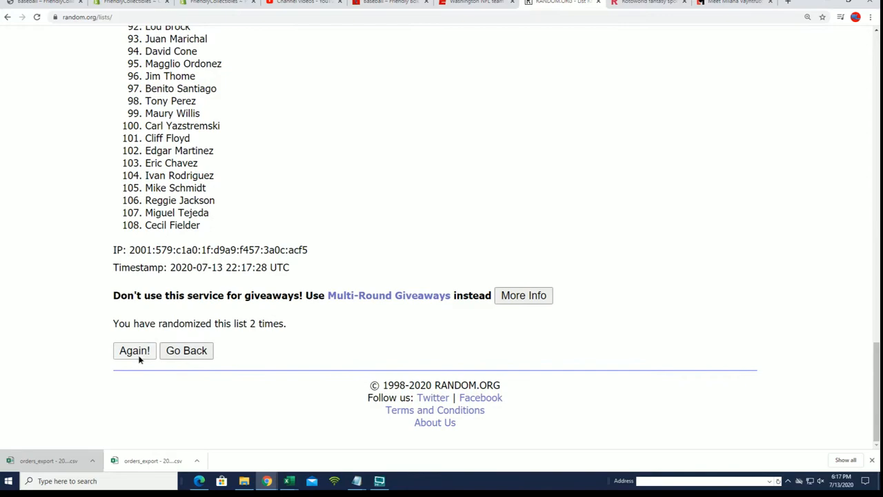
{"action": "left_click", "coordinate": [134, 351]}
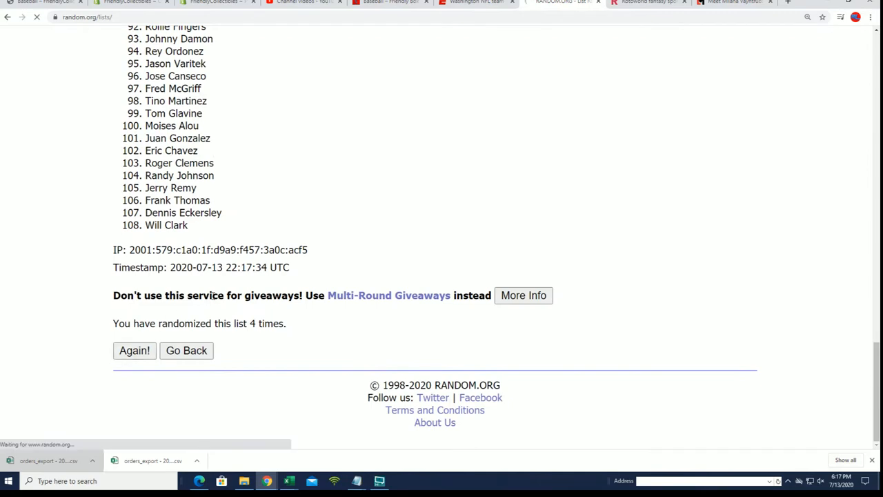
{"action": "left_click", "coordinate": [134, 351]}
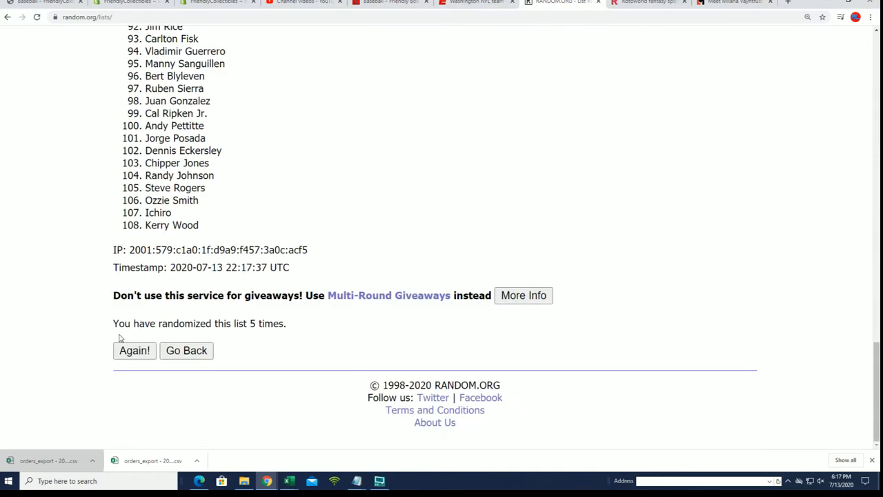
{"action": "left_click", "coordinate": [134, 351]}
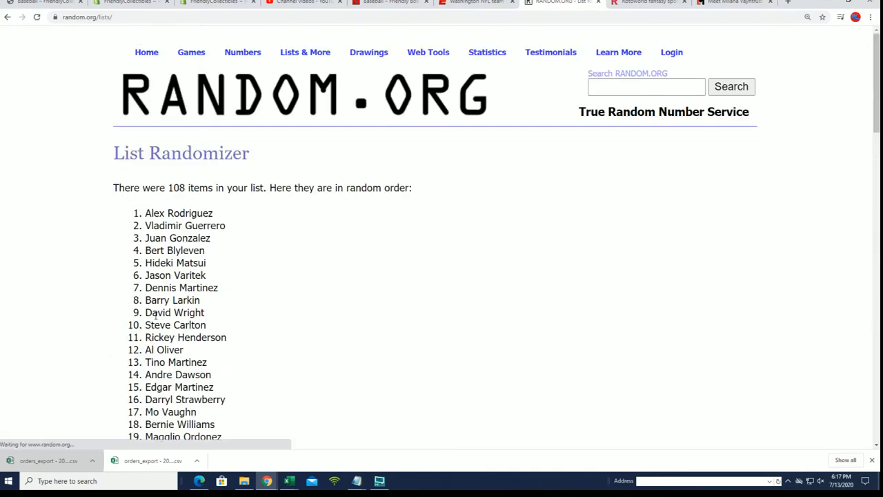
{"action": "scroll", "scroll_direction": "down", "scroll_amount": 3}
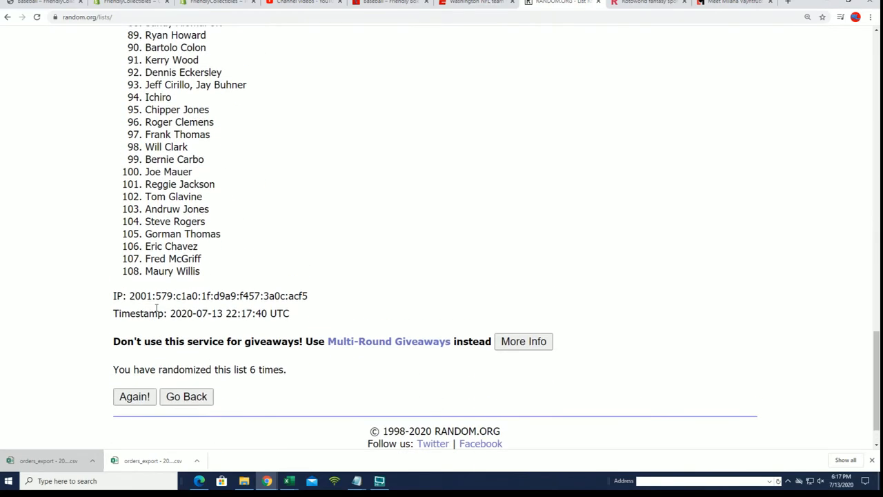
{"action": "mouse_move", "coordinate": [124, 342]}
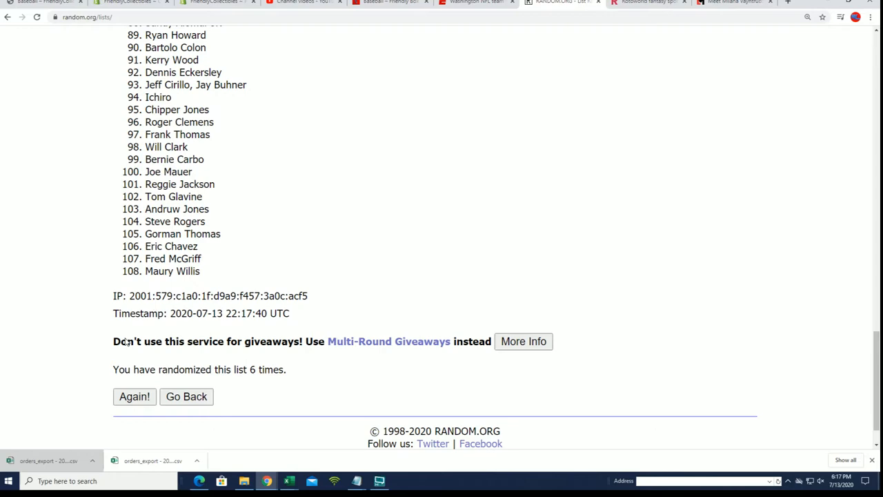
{"action": "left_click", "coordinate": [134, 396]}
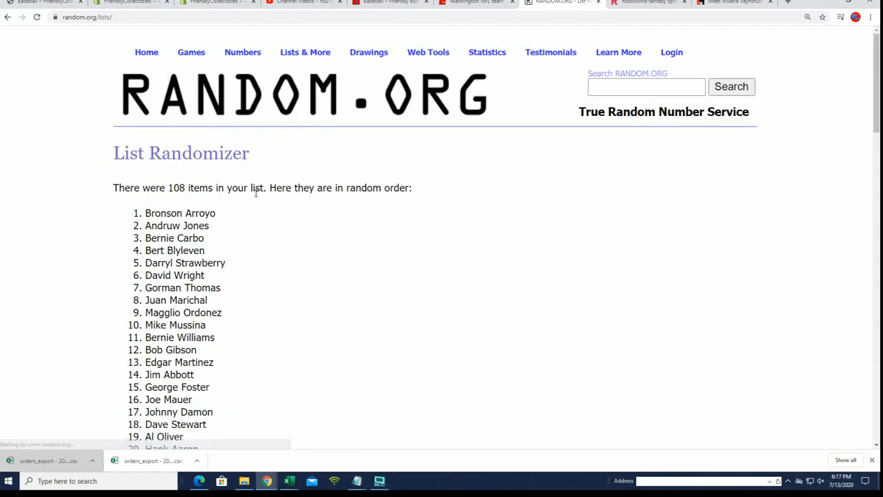
- Copy the seventh shuffled checklist-player order from the results page
{"action": "scroll", "scroll_direction": "down", "scroll_amount": 3}
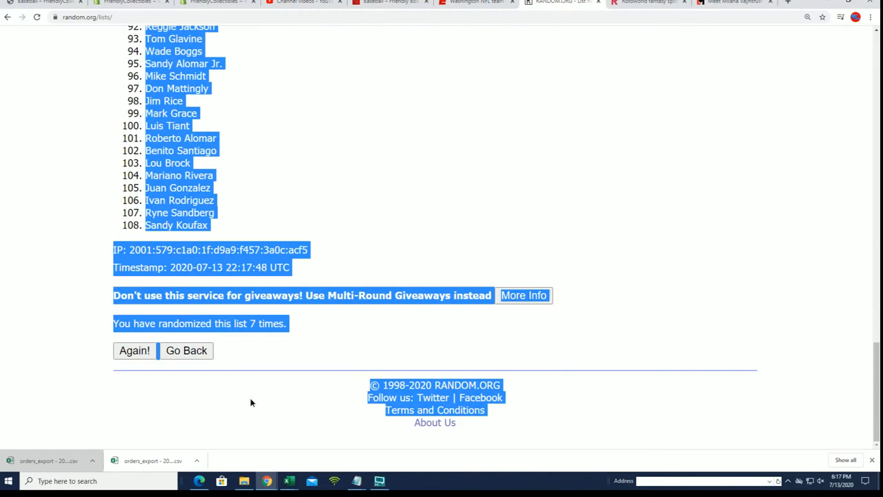
{"action": "right_click", "coordinate": [221, 200]}
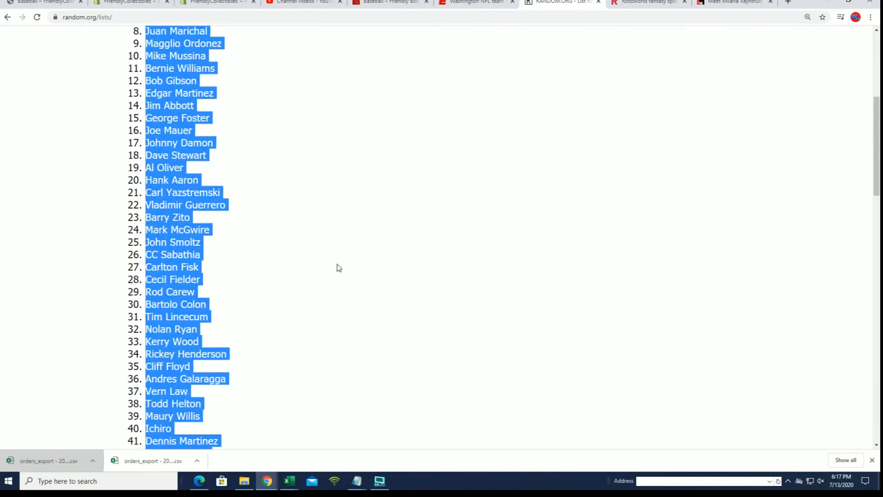
{"action": "scroll", "scroll_direction": "up", "scroll_amount": 3}
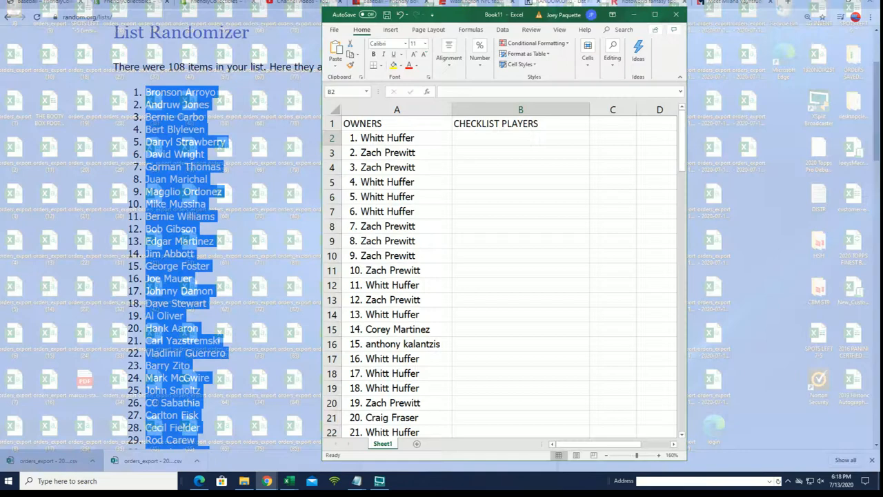
- Paste Special the player names as HTML into cell B2, beside the owners
{"action": "left_click", "coordinate": [520, 137]}
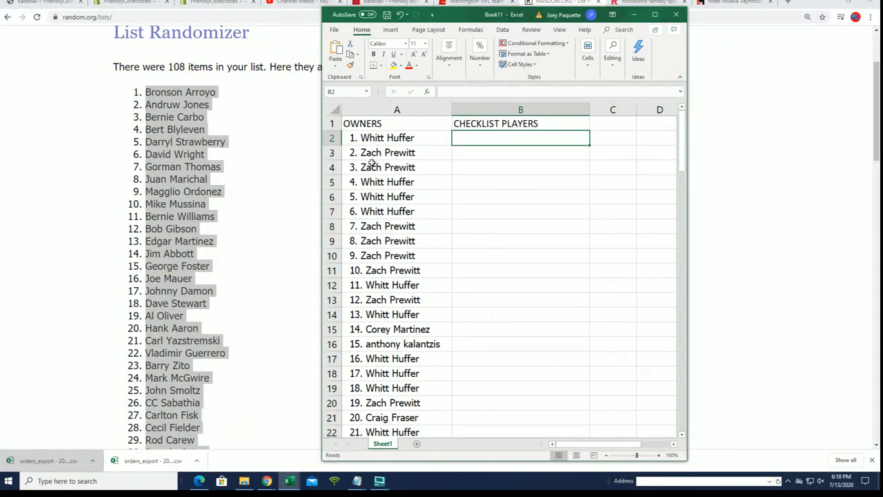
{"action": "right_click", "coordinate": [521, 137]}
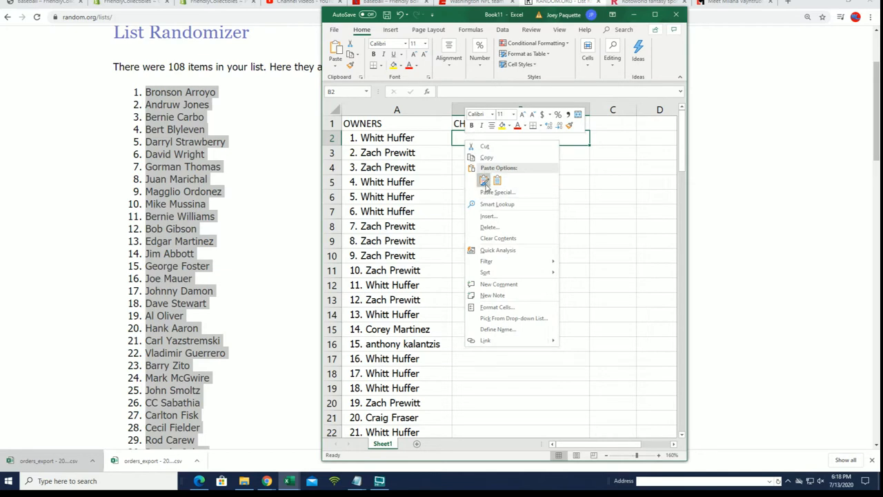
{"action": "mouse_move", "coordinate": [496, 191]}
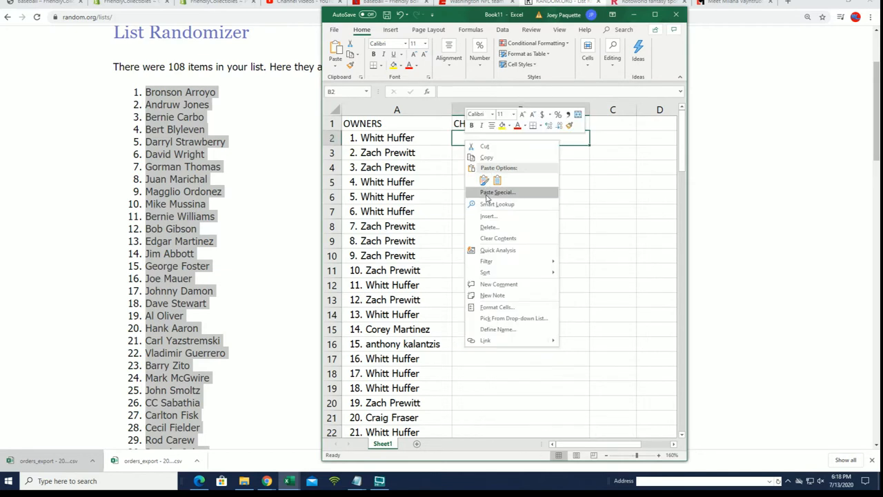
{"action": "mouse_move", "coordinate": [483, 195]}
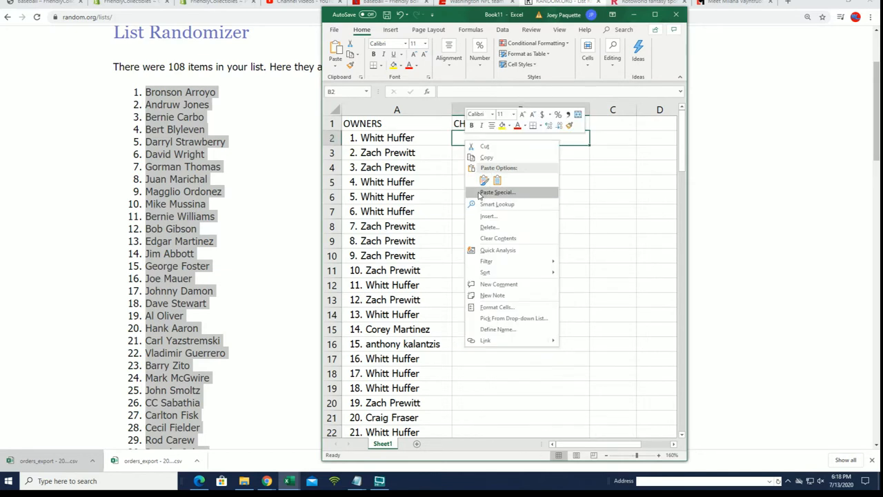
{"action": "mouse_move", "coordinate": [483, 197]}
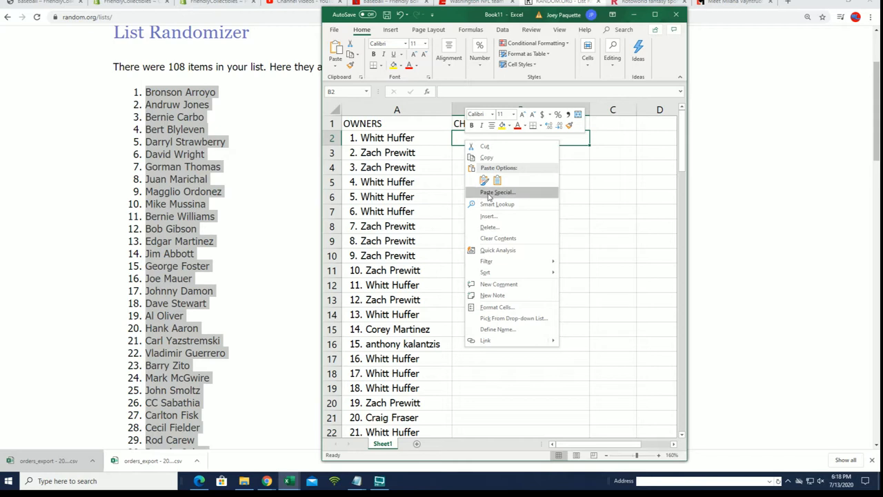
{"action": "left_click", "coordinate": [498, 181]}
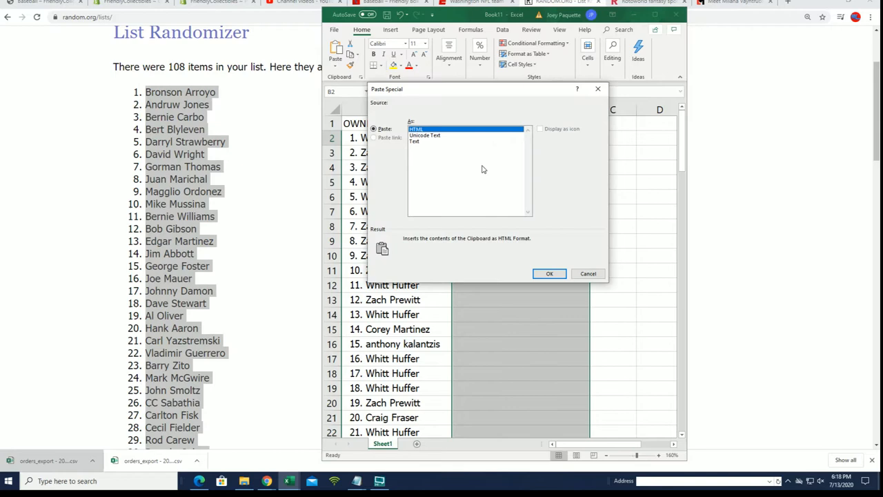
{"action": "left_click", "coordinate": [549, 273]}
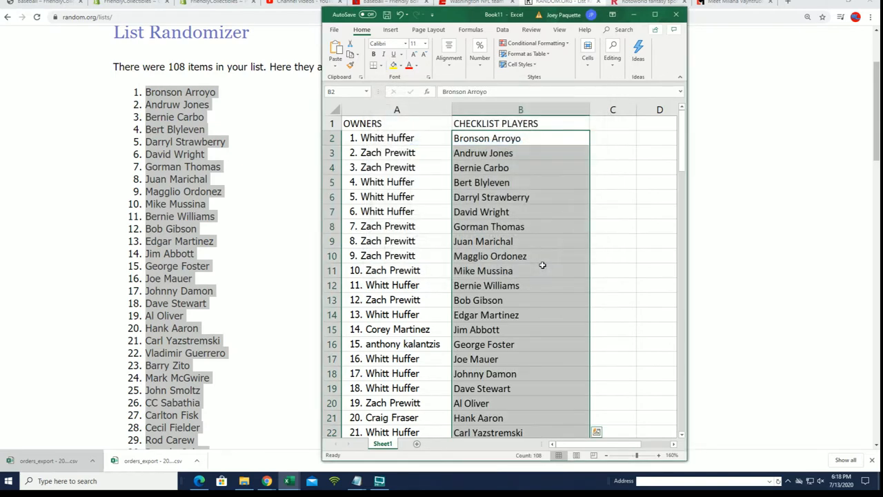
{"action": "mouse_move", "coordinate": [494, 396]}
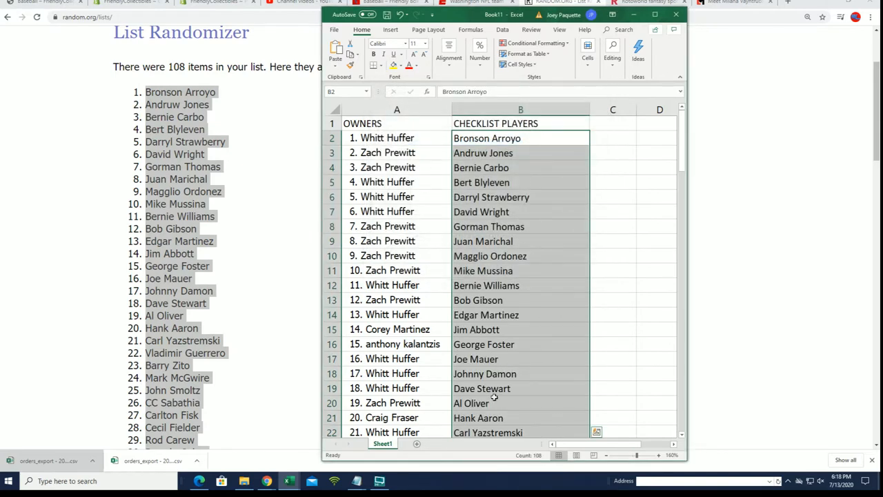
{"action": "scroll", "scroll_direction": "down", "scroll_amount": 3}
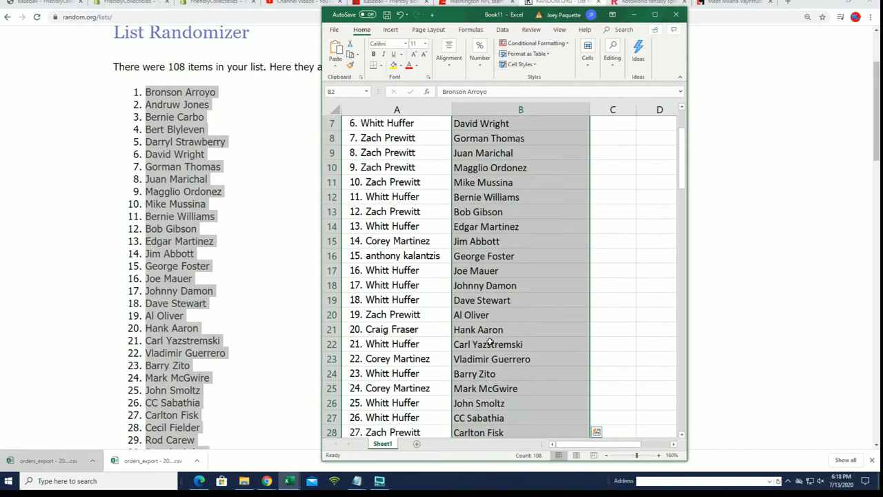
{"action": "left_click", "coordinate": [387, 330]}
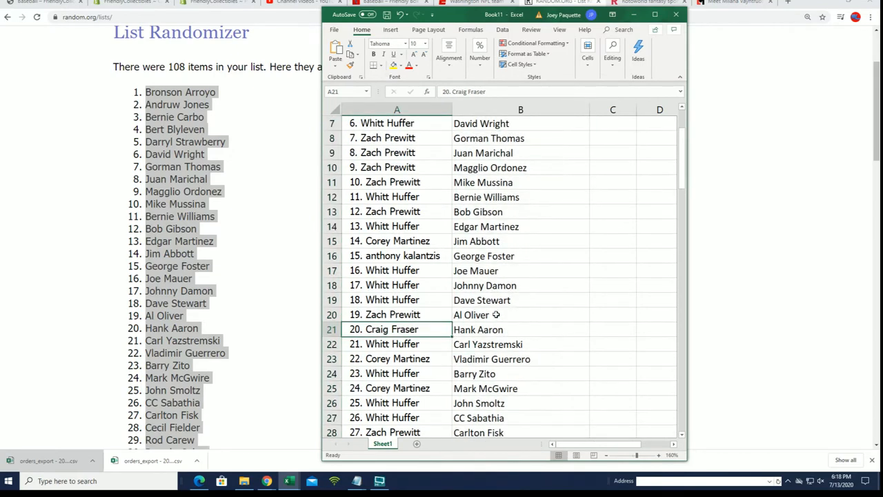
{"action": "scroll", "scroll_direction": "down", "scroll_amount": 3}
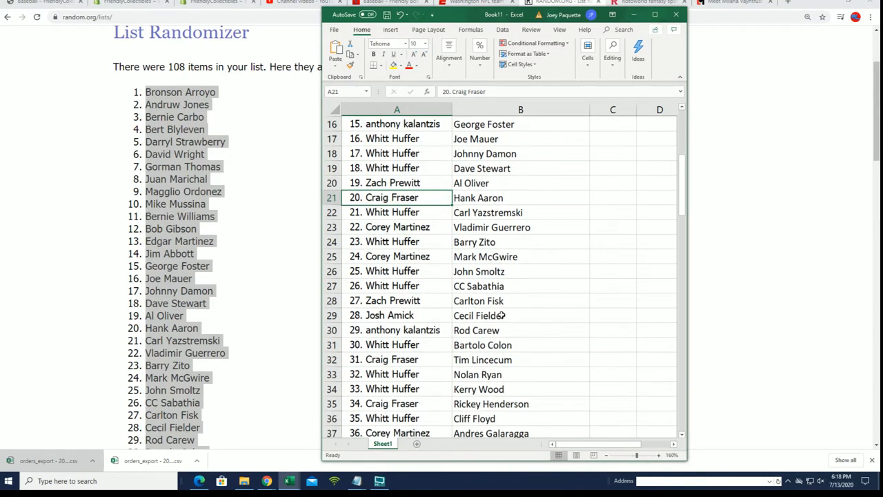
{"action": "scroll", "scroll_direction": "down", "scroll_amount": 3}
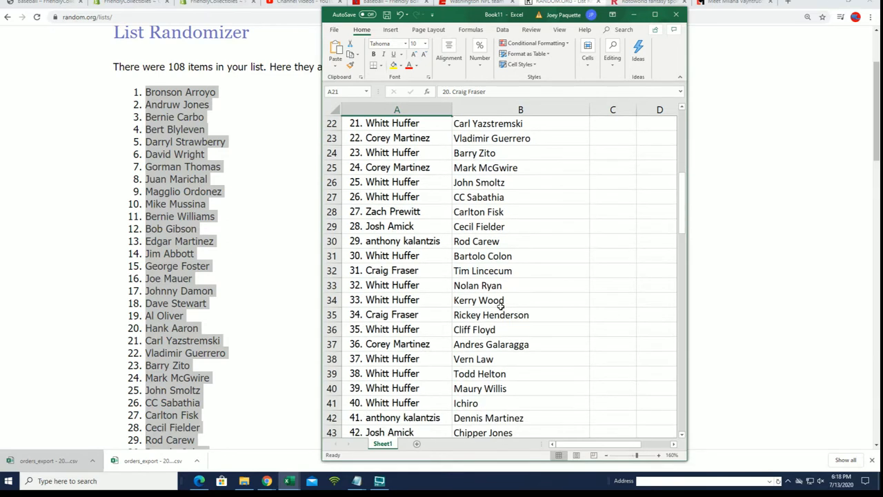
{"action": "scroll", "scroll_direction": "down", "scroll_amount": 3}
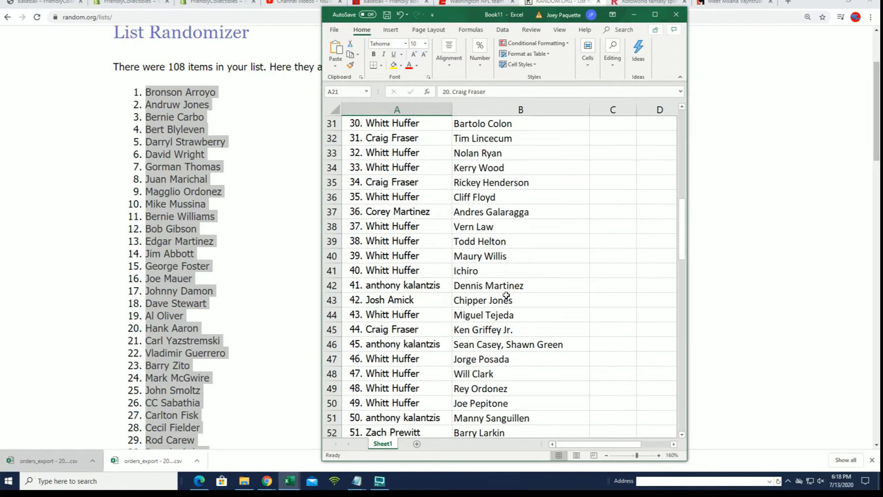
{"action": "mouse_move", "coordinate": [434, 334]}
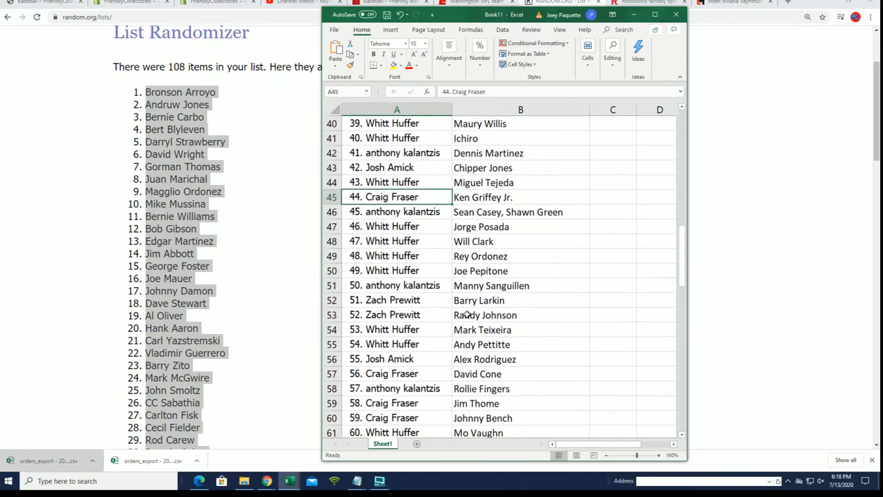
{"action": "scroll", "scroll_direction": "down", "scroll_amount": 3}
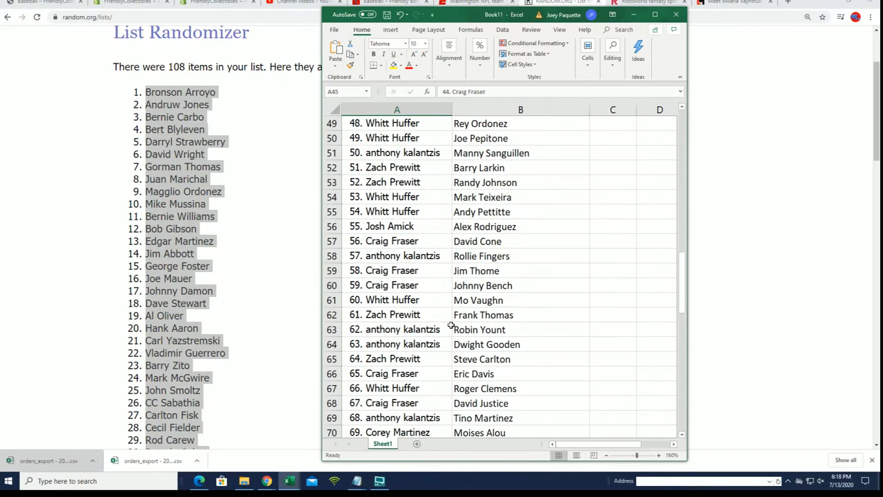
{"action": "scroll", "scroll_direction": "down", "scroll_amount": 3}
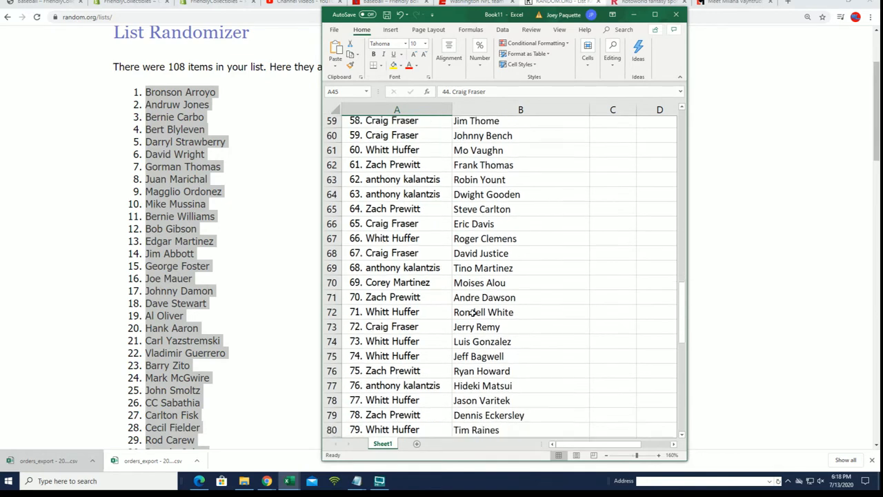
{"action": "scroll", "scroll_direction": "down", "scroll_amount": 3}
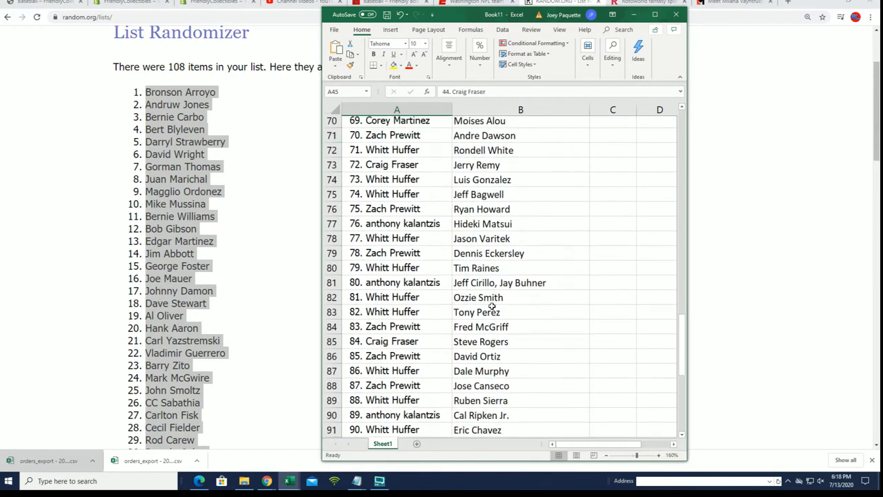
{"action": "scroll", "scroll_direction": "down", "scroll_amount": 3}
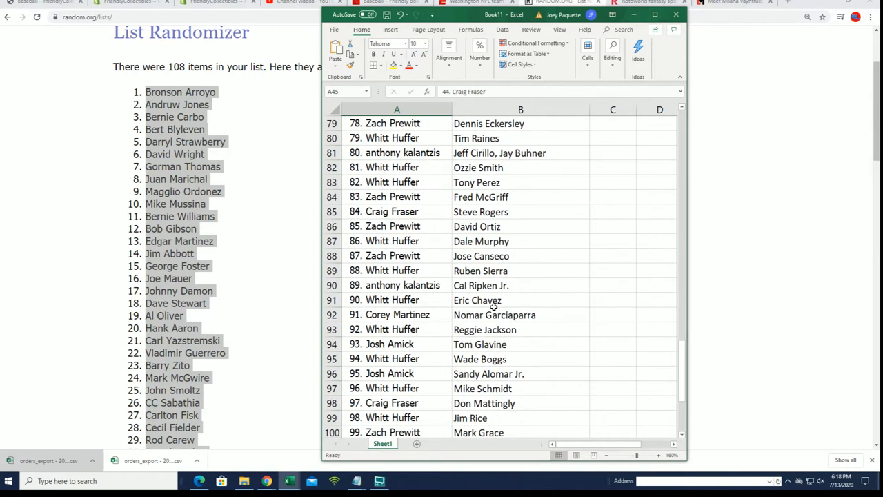
{"action": "scroll", "scroll_direction": "down", "scroll_amount": 3}
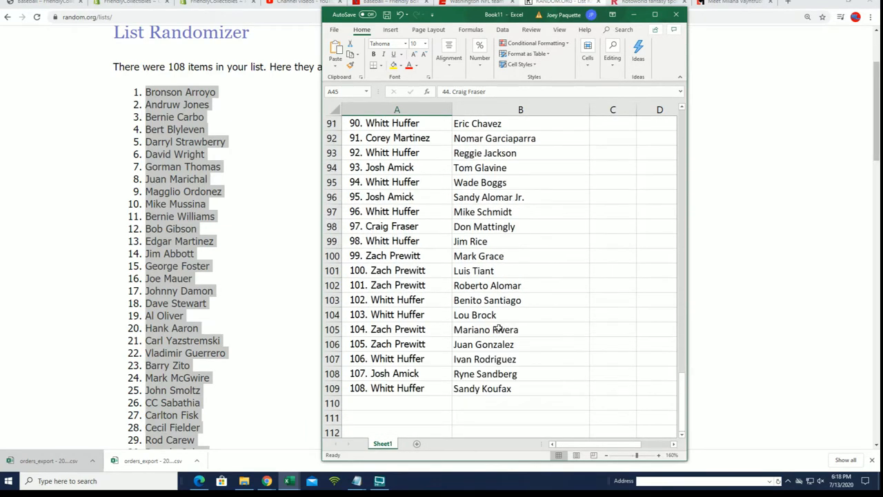
{"action": "scroll", "scroll_direction": "up", "scroll_amount": 3}
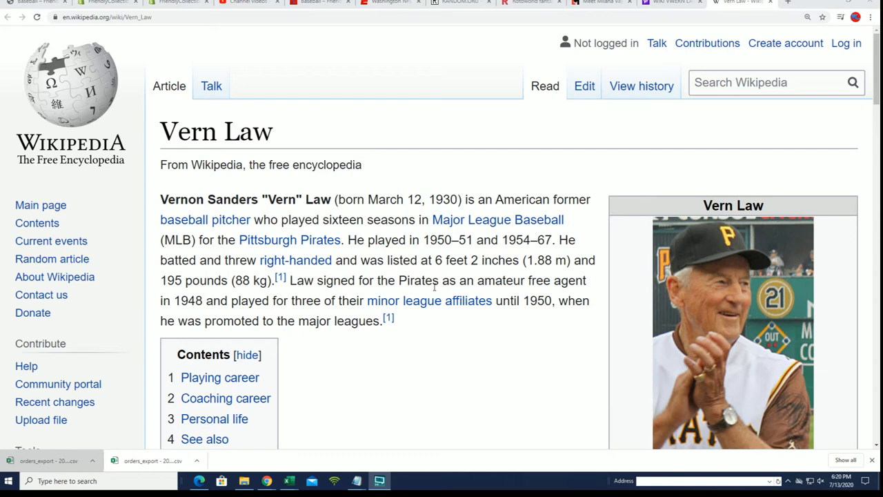
{"action": "scroll", "scroll_direction": "down", "scroll_amount": 3}
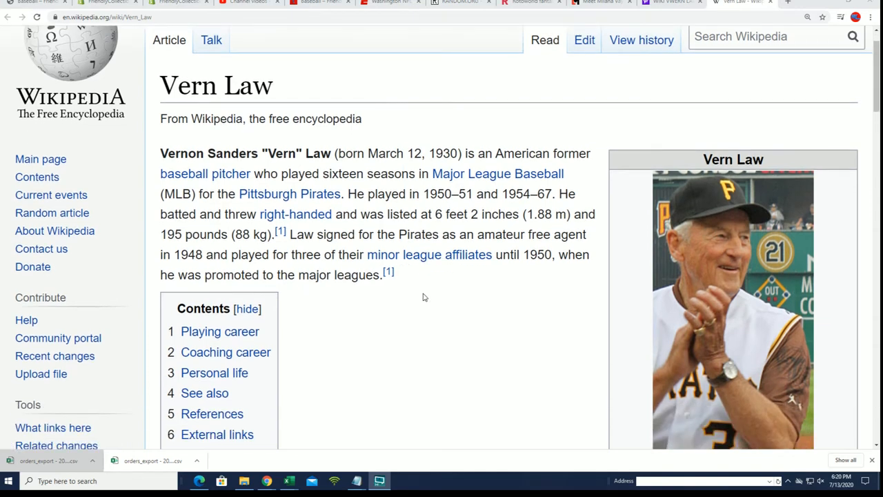
{"action": "scroll", "scroll_direction": "down", "scroll_amount": 3}
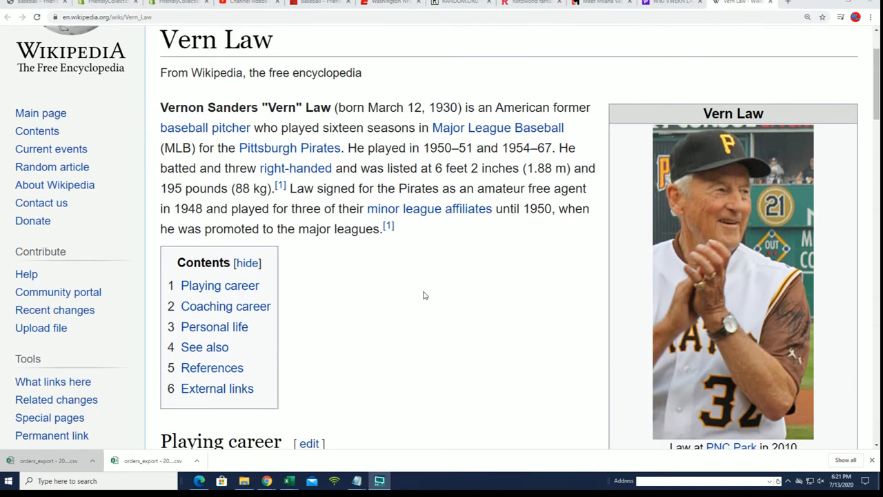
{"action": "scroll", "scroll_direction": "down", "scroll_amount": 3}
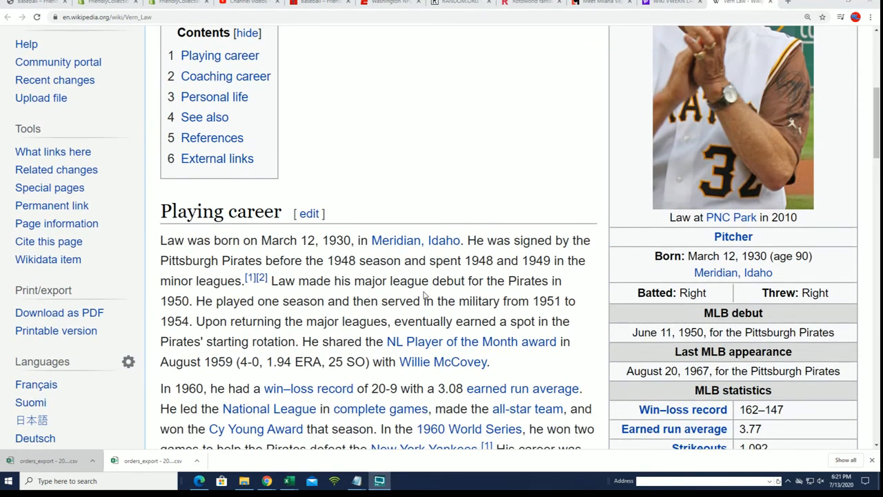
{"action": "scroll", "scroll_direction": "down", "scroll_amount": 3}
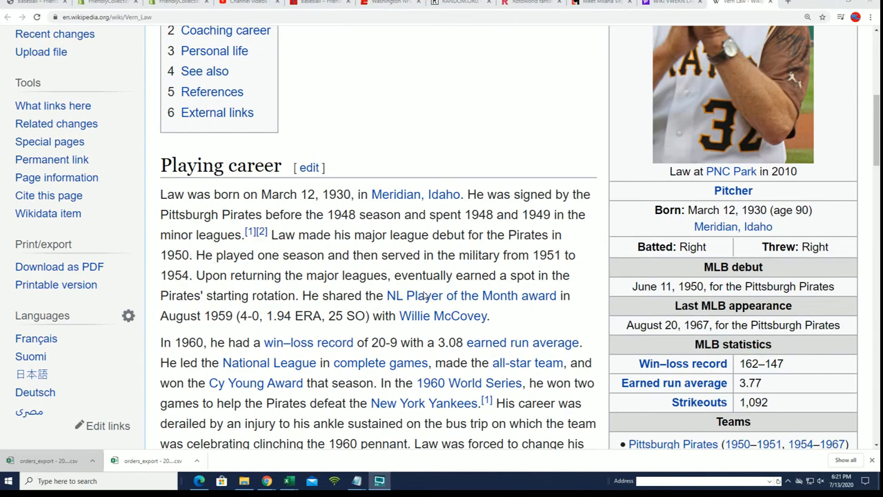
{"action": "scroll", "scroll_direction": "down", "scroll_amount": 3}
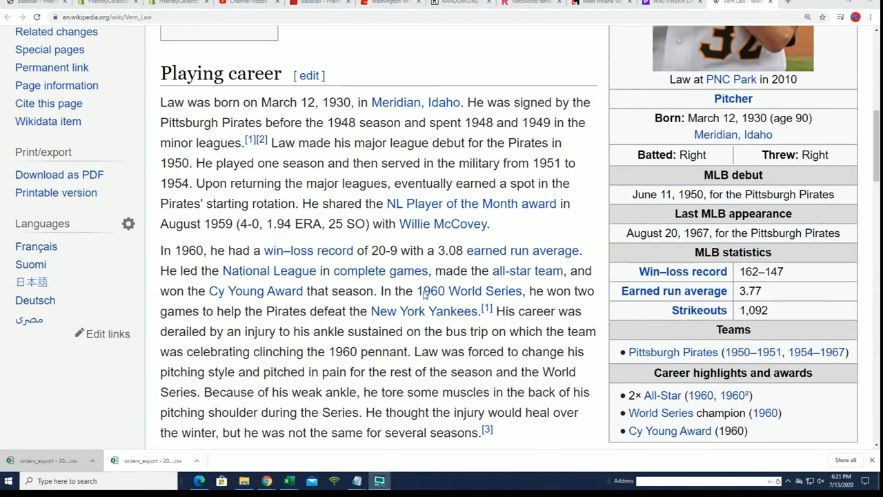
{"action": "scroll", "scroll_direction": "down", "scroll_amount": 3}
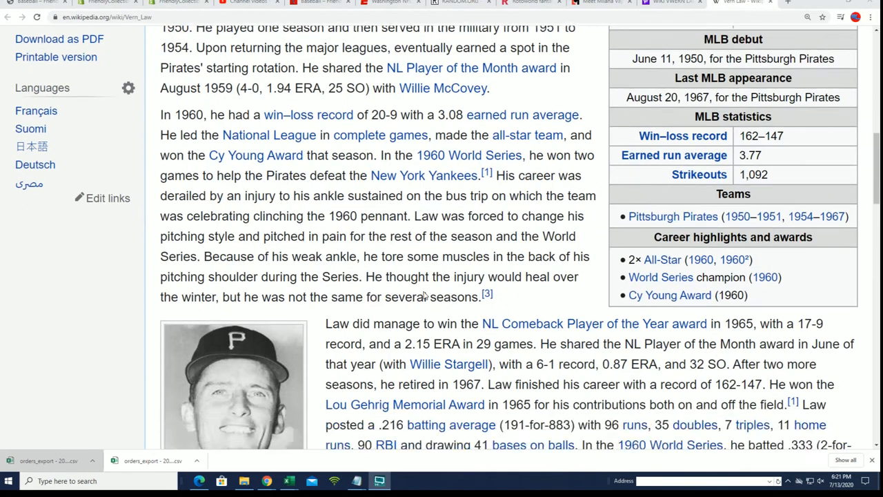
{"action": "scroll", "scroll_direction": "down", "scroll_amount": 3}
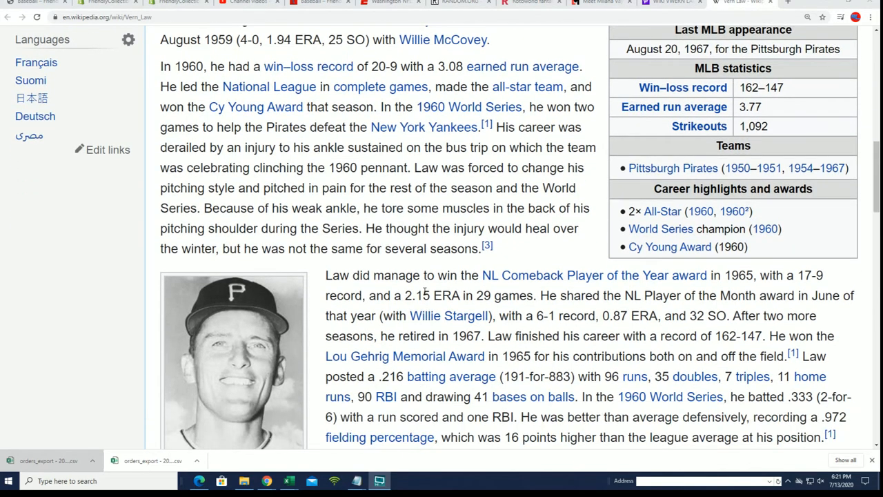
{"action": "scroll", "scroll_direction": "down", "scroll_amount": 3}
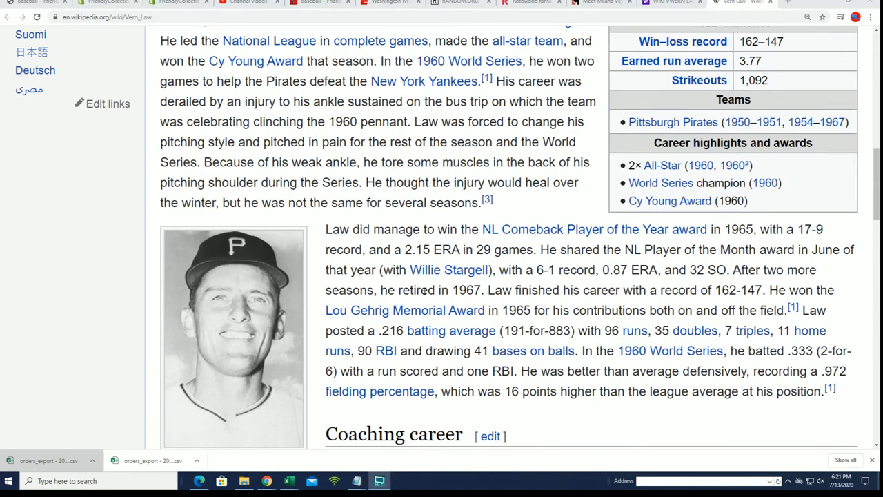
{"action": "scroll", "scroll_direction": "down", "scroll_amount": 3}
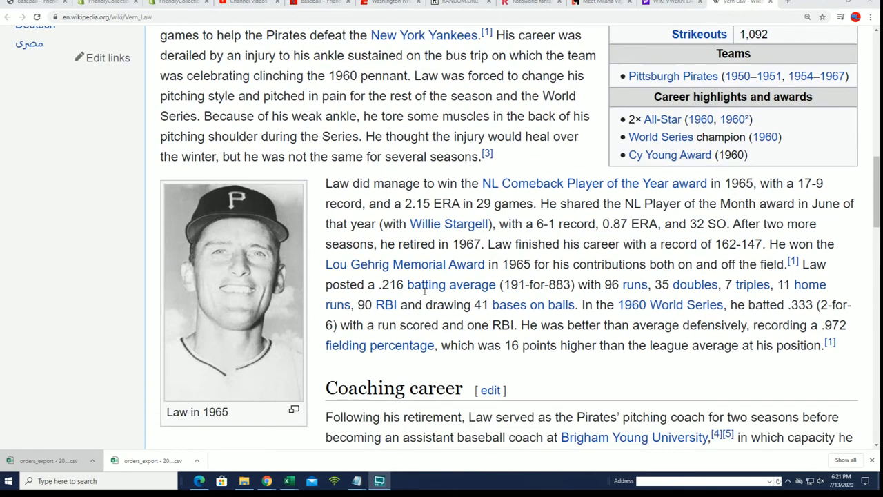
{"action": "scroll", "scroll_direction": "down", "scroll_amount": 3}
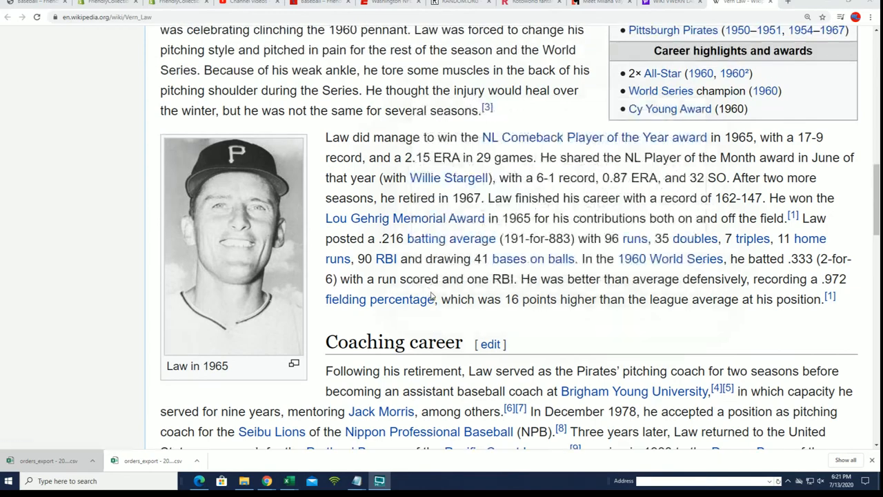
{"action": "scroll", "scroll_direction": "down", "scroll_amount": 3}
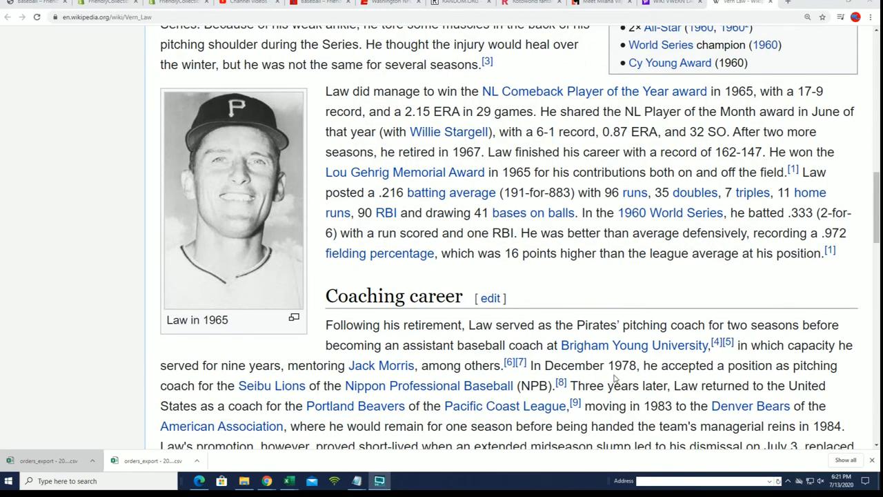
{"action": "scroll", "scroll_direction": "down", "scroll_amount": 3}
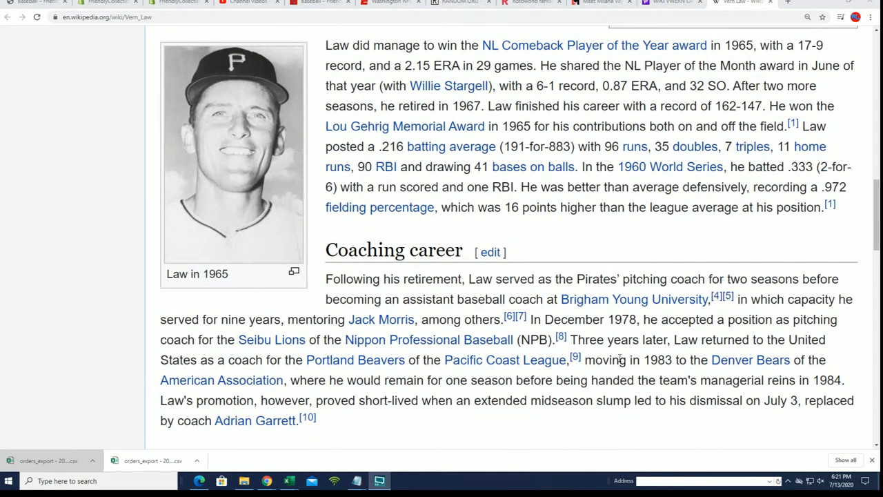
{"action": "mouse_move", "coordinate": [656, 353]}
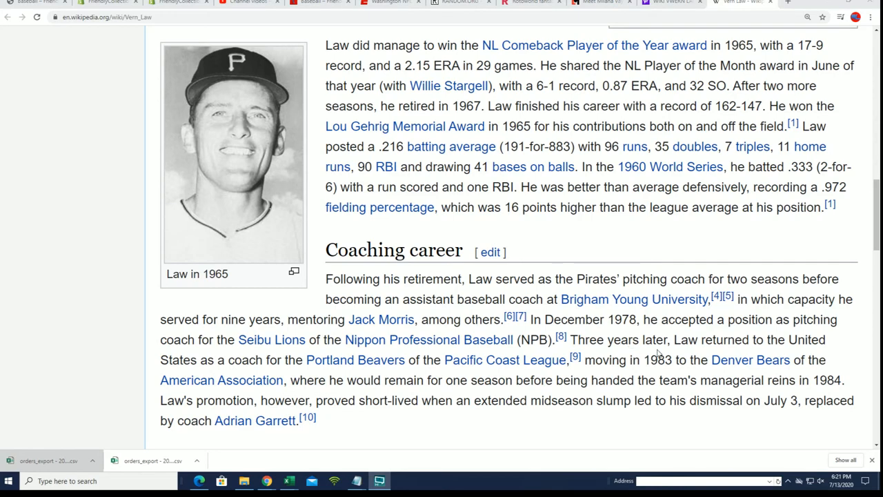
{"action": "scroll", "scroll_direction": "down", "scroll_amount": 3}
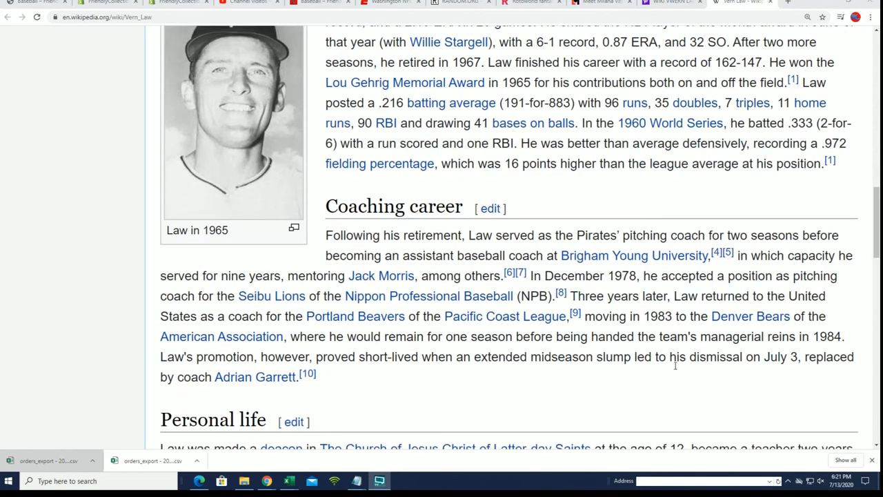
{"action": "scroll", "scroll_direction": "up", "scroll_amount": 3}
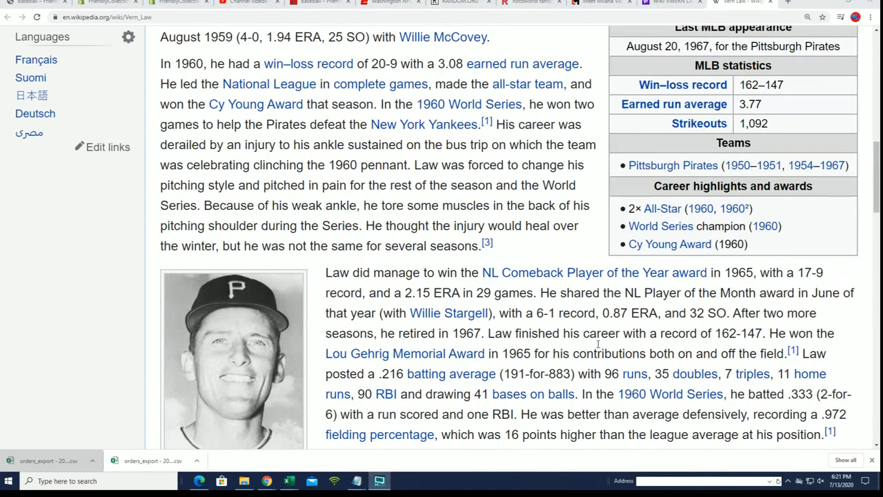
{"action": "scroll", "scroll_direction": "up", "scroll_amount": 3}
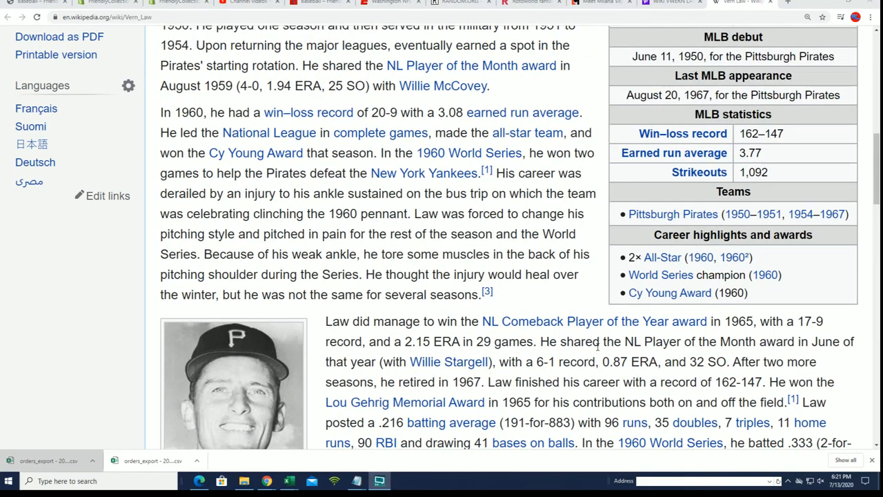
{"action": "scroll", "scroll_direction": "up", "scroll_amount": 3}
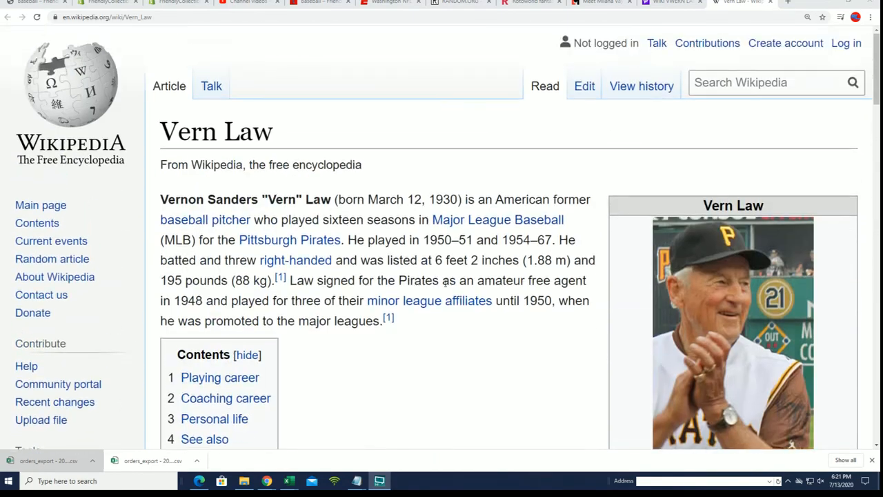